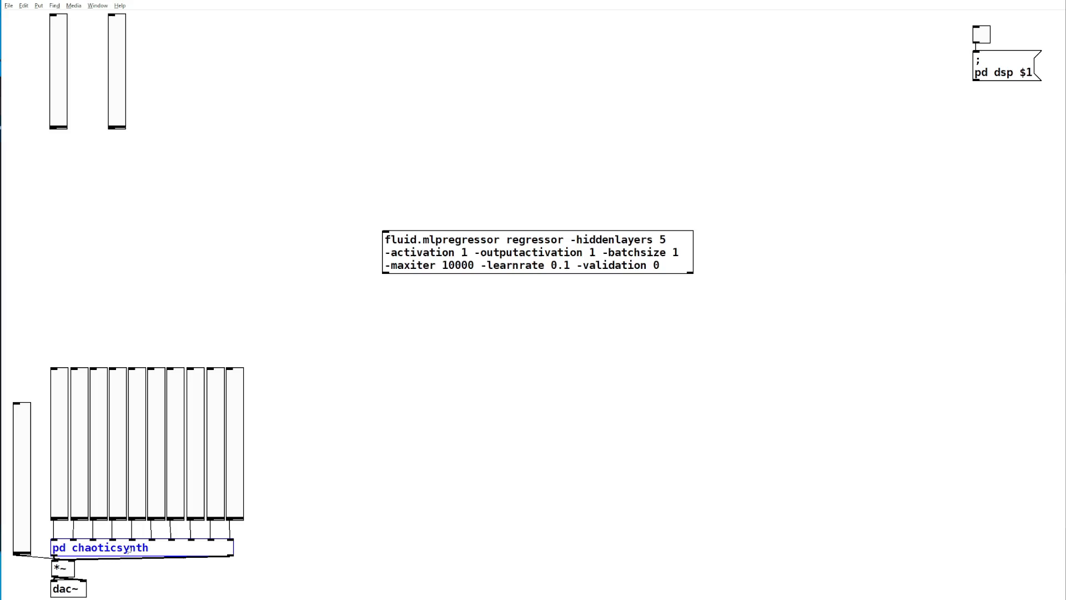
After a look inside chaoticsynth, define arrays 'inputbuffer 2' and 'outputbuffer 10' at the bottom right.
double_click(101, 547)
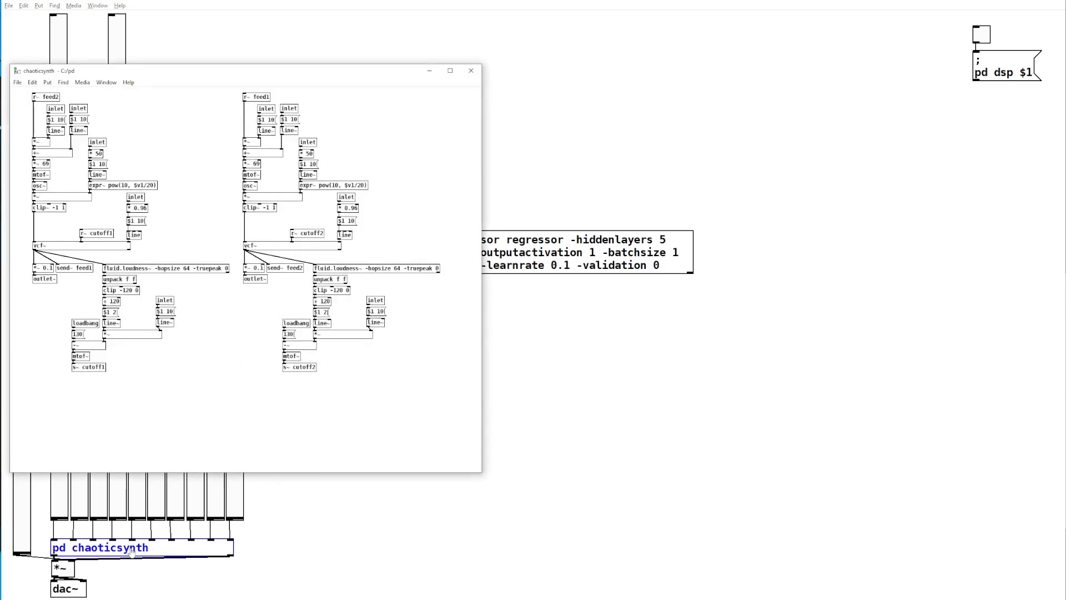
left_click(470, 71)
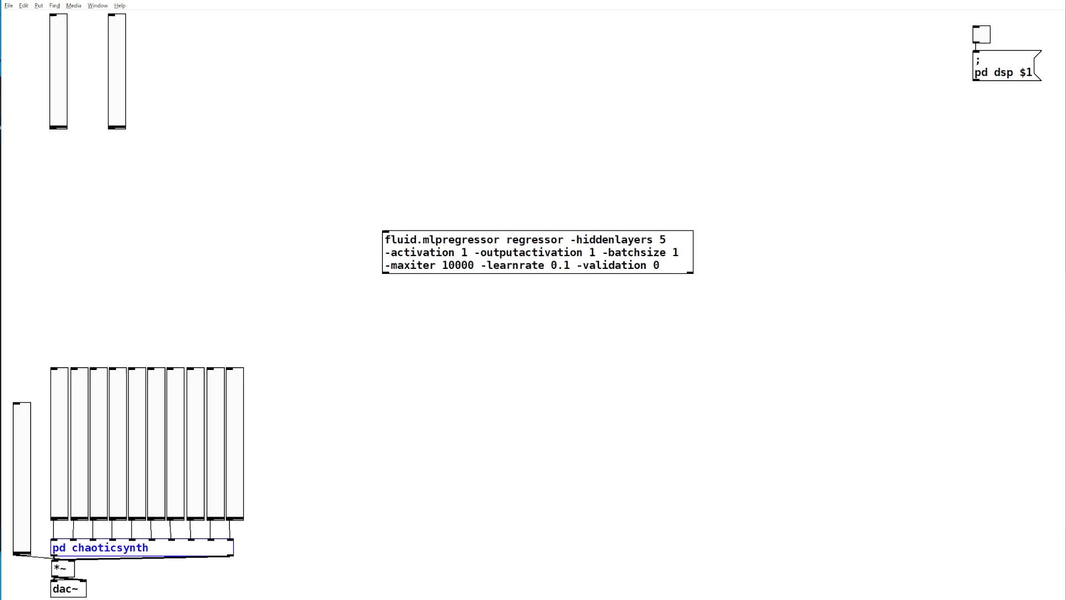
left_click(299, 464)
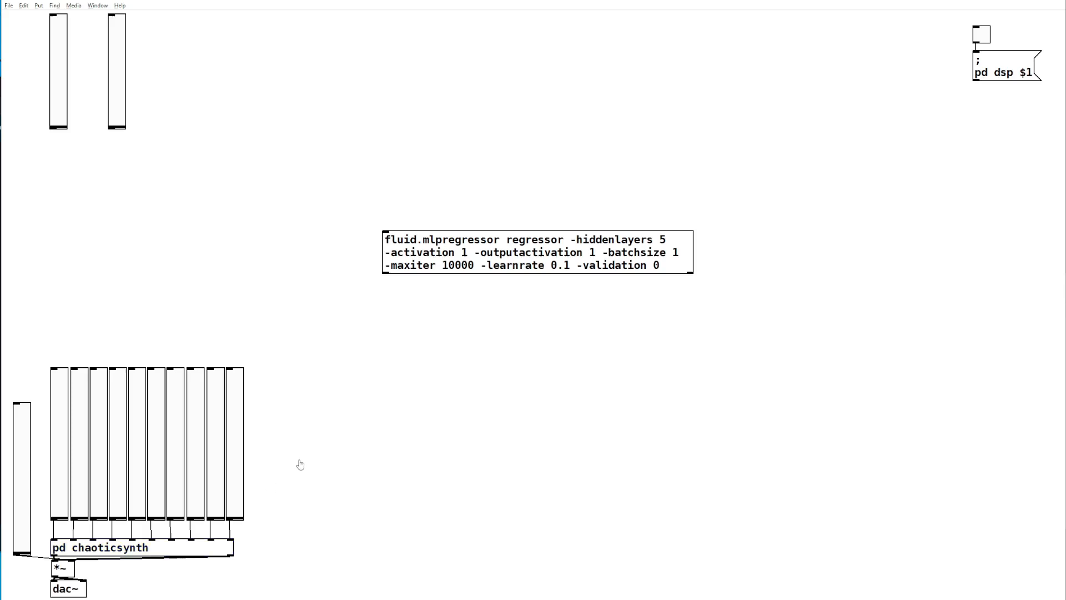
mouse_move(417, 471)
type("array d")
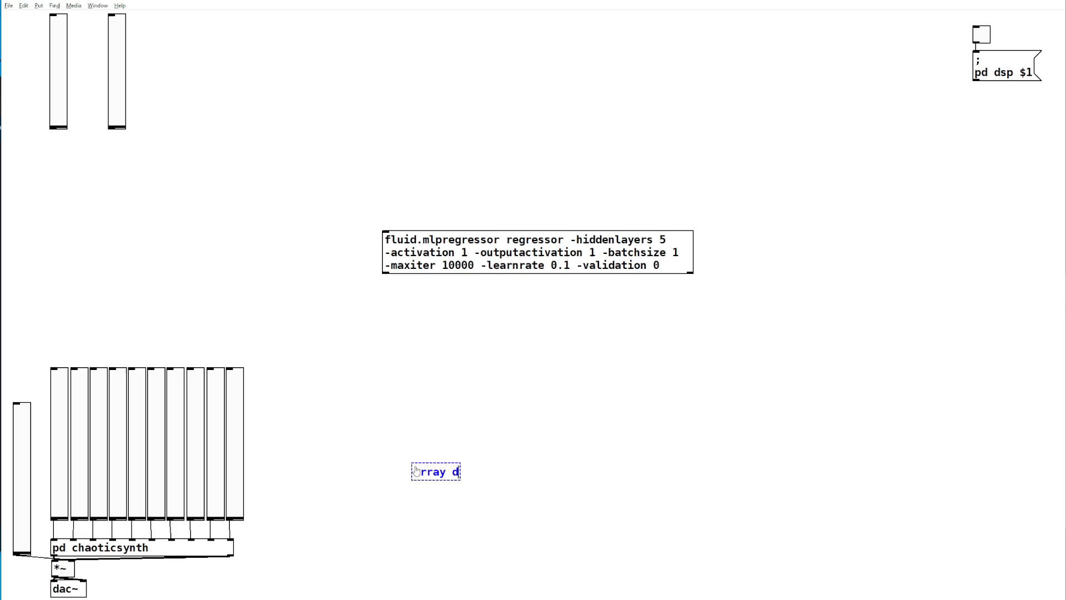
type("efine inputbuffer 2")
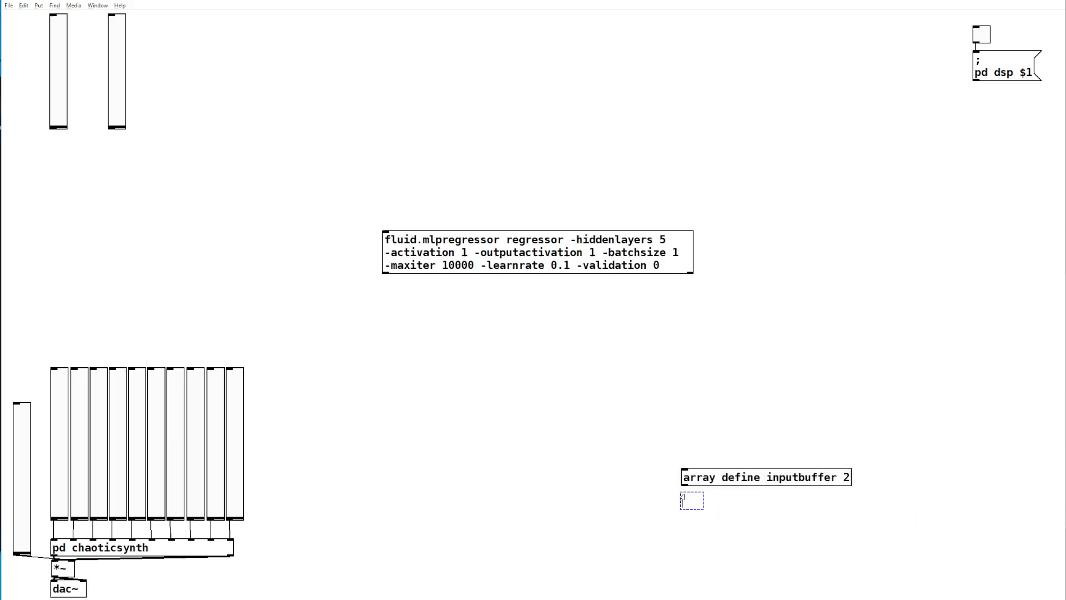
type("array define outputbuffer")
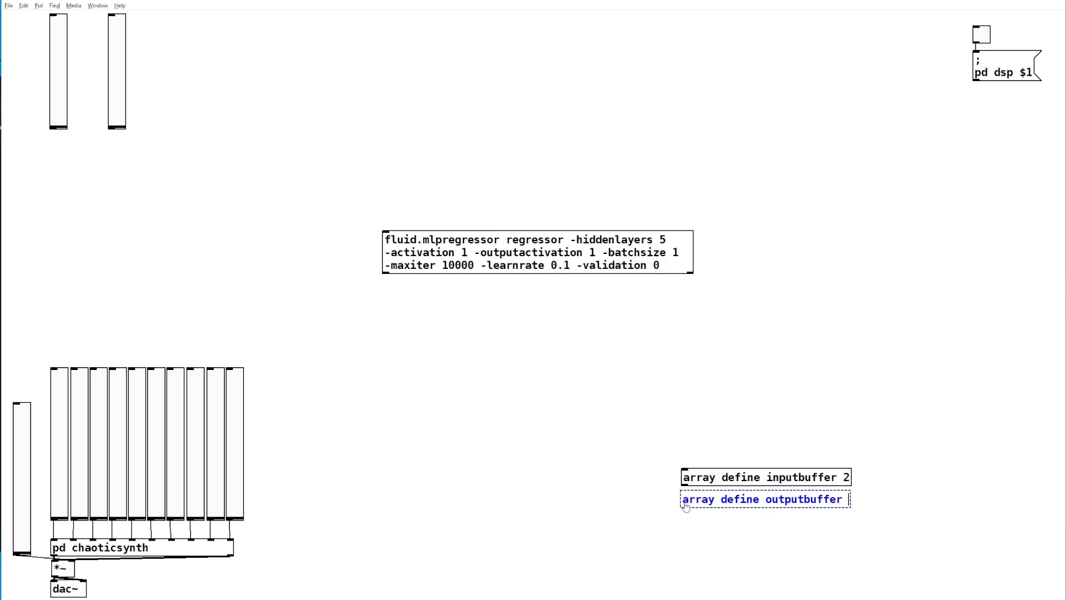
type("10")
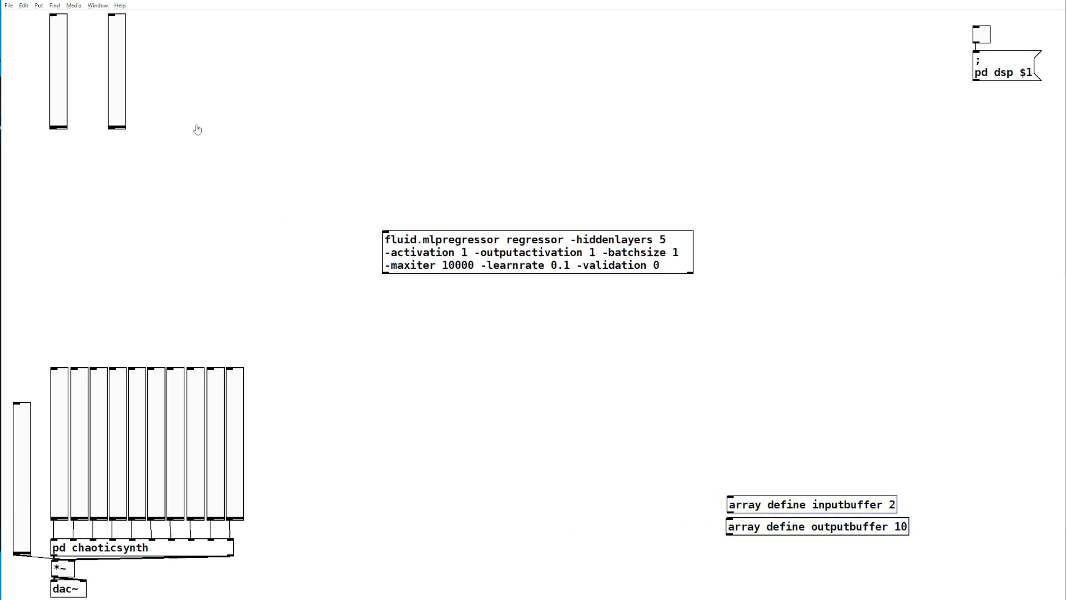
mouse_move(78, 153)
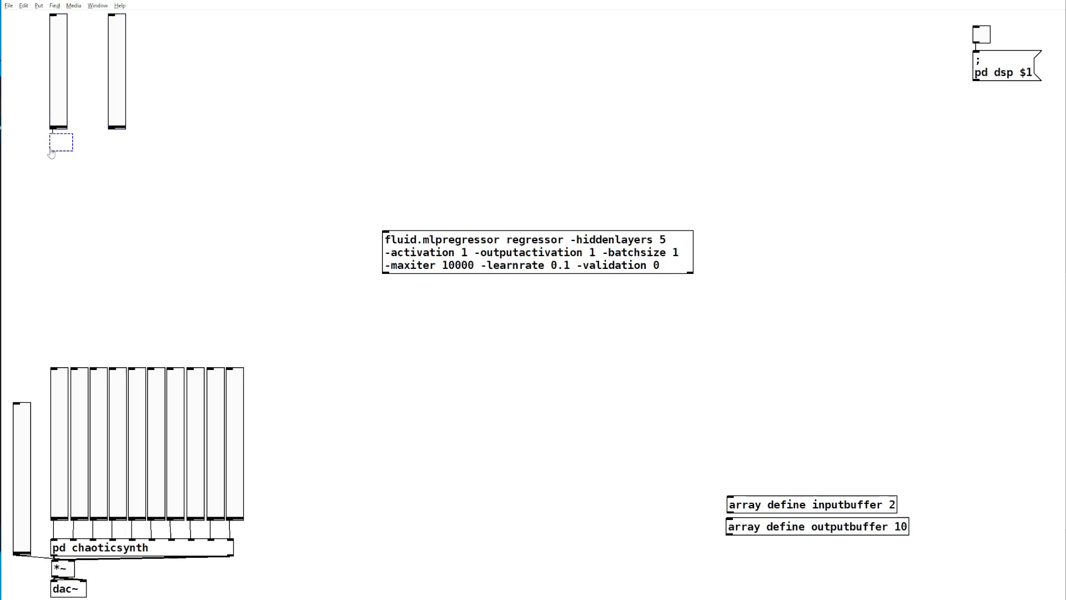
Add 'pack f 0' and 'pack f 1' under the input sliders and wire both into 'tabwrite inputbuffer'.
type("pack f 0")
type("pack f 1")
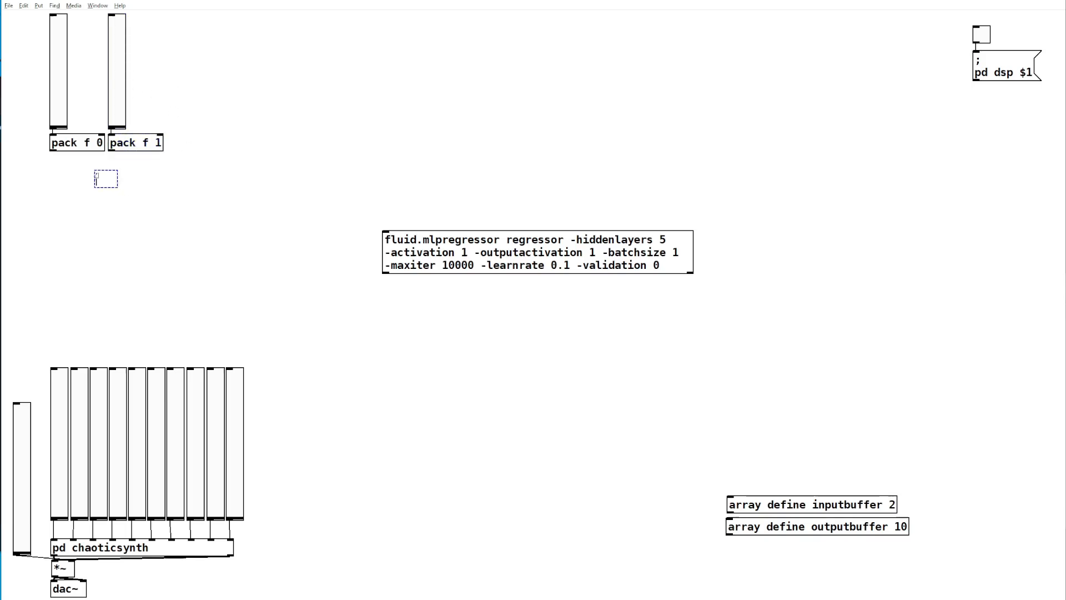
type("abwrite inputbuffer")
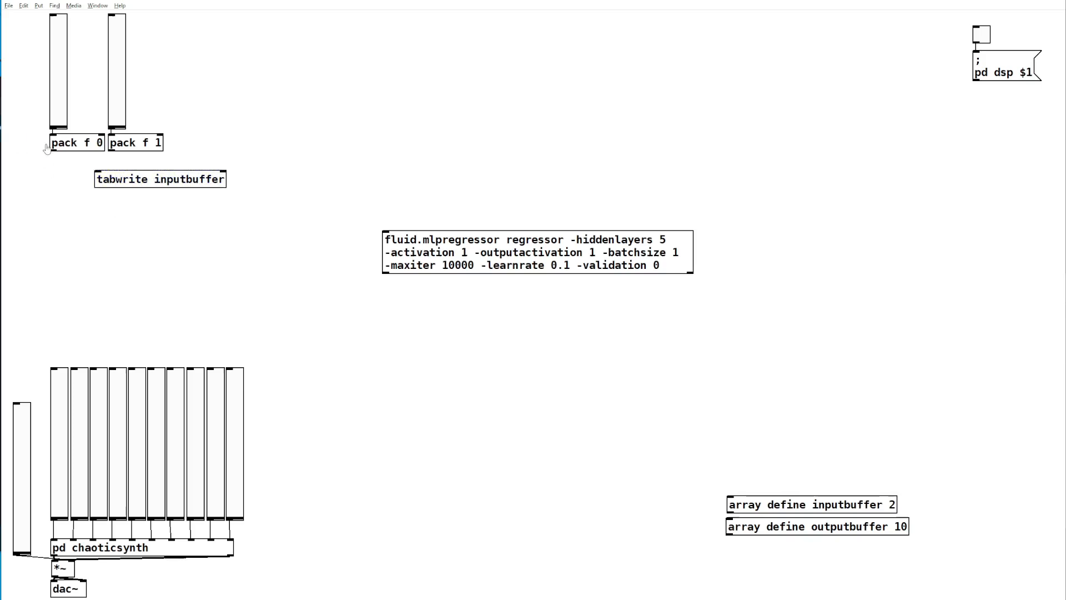
left_click_drag(52, 133, 99, 171)
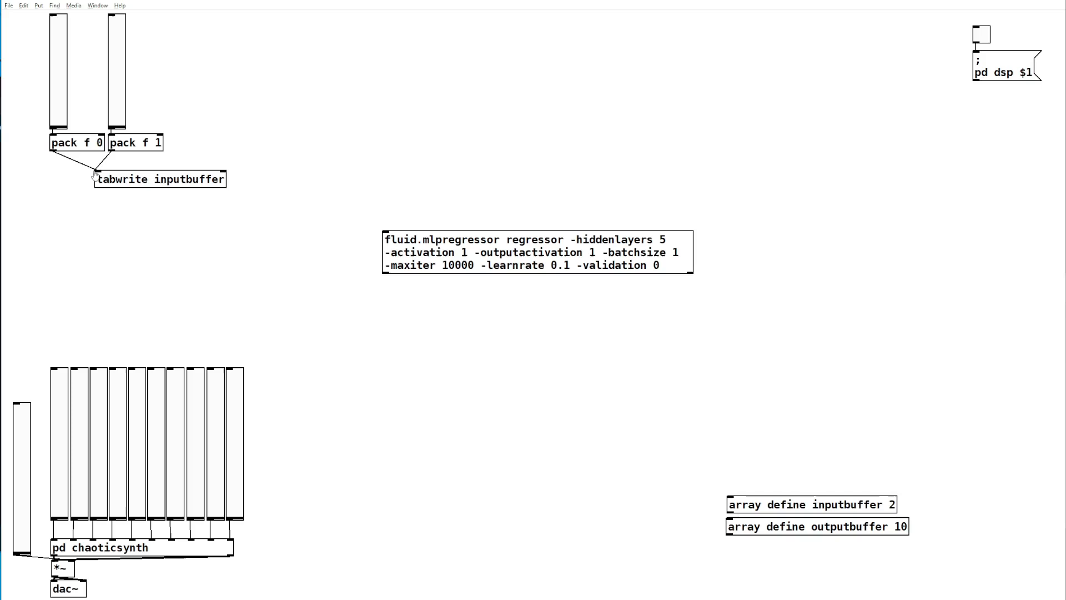
left_click_drag(159, 178, 205, 168)
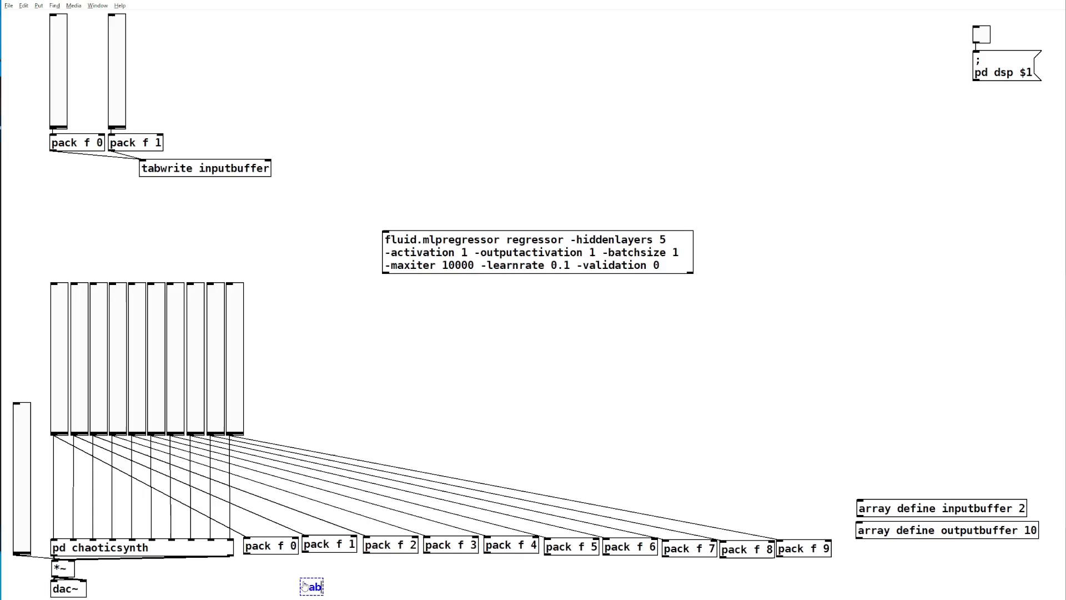
Add a 'tabwrite outputbuffer' object fed by all ten synth-slider packs.
type("tabwrite outputbuffer")
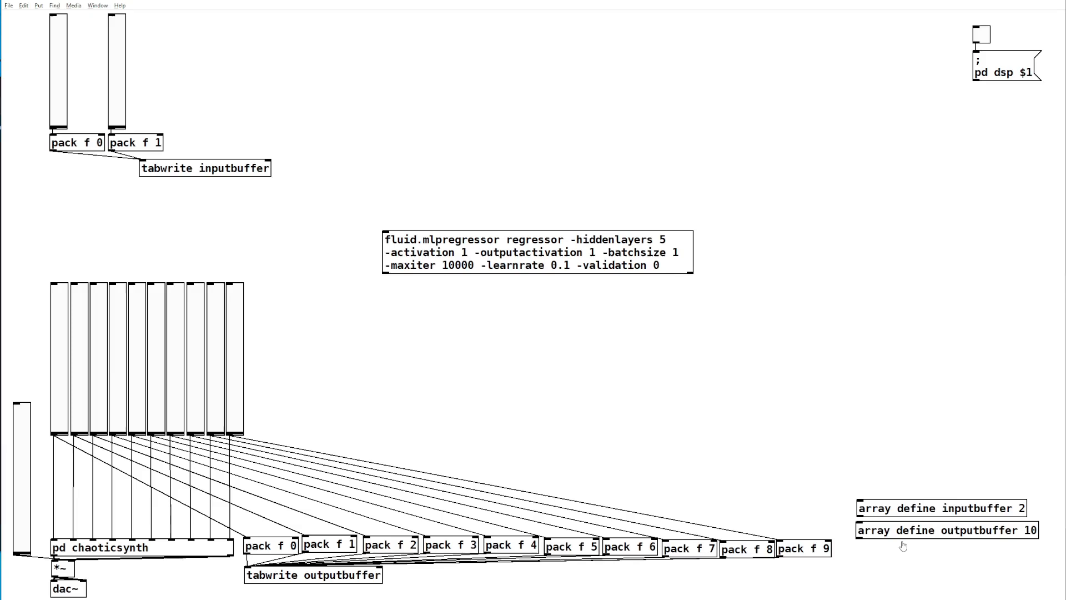
mouse_move(502, 346)
type("addpoint $1 inputbuffer")
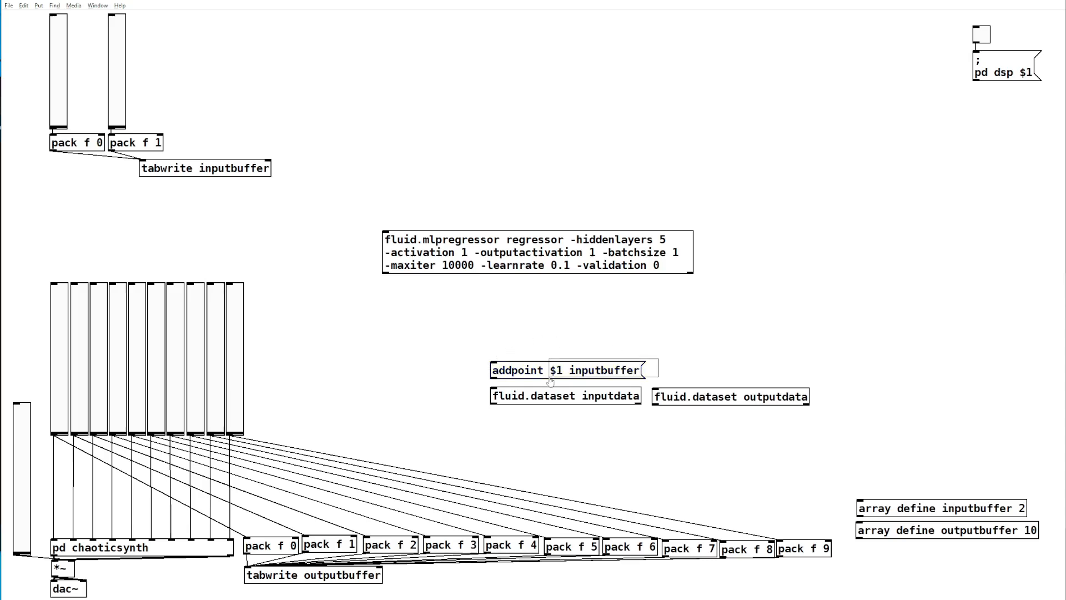
Create 'addpoint $1 inputbuffer' and 'addpoint $1 outputbuffer' messages and link them to the inputdata and outputdata datasets.
left_click(566, 369)
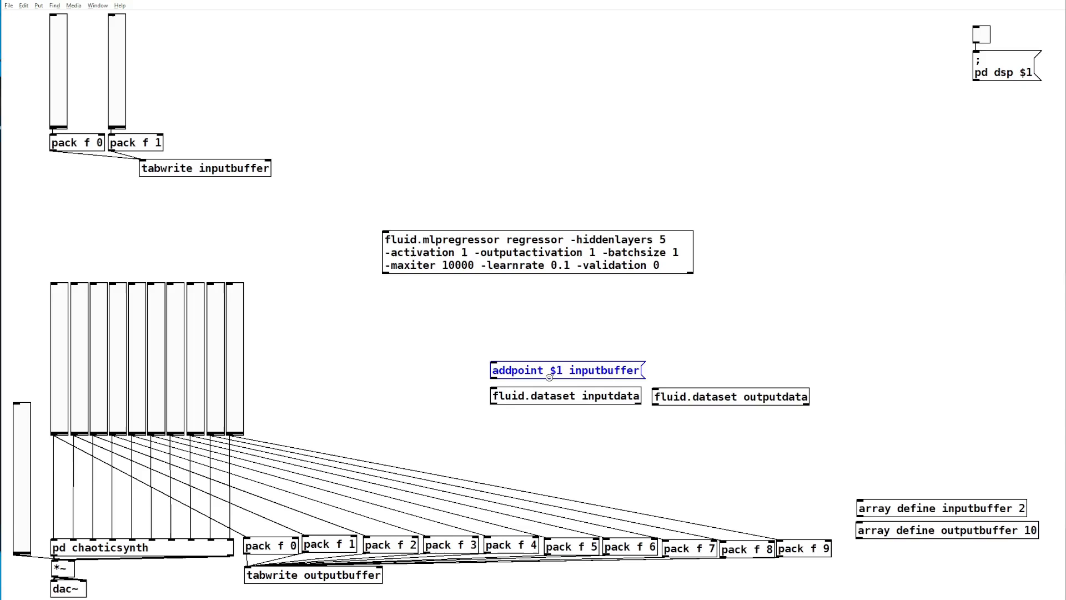
left_click(730, 396)
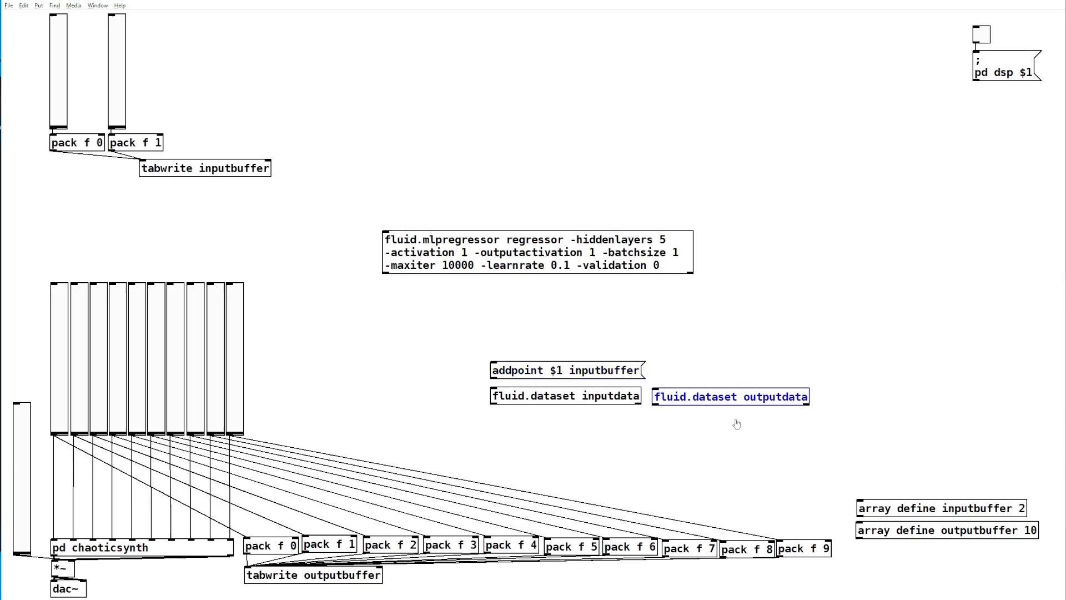
left_click(678, 372)
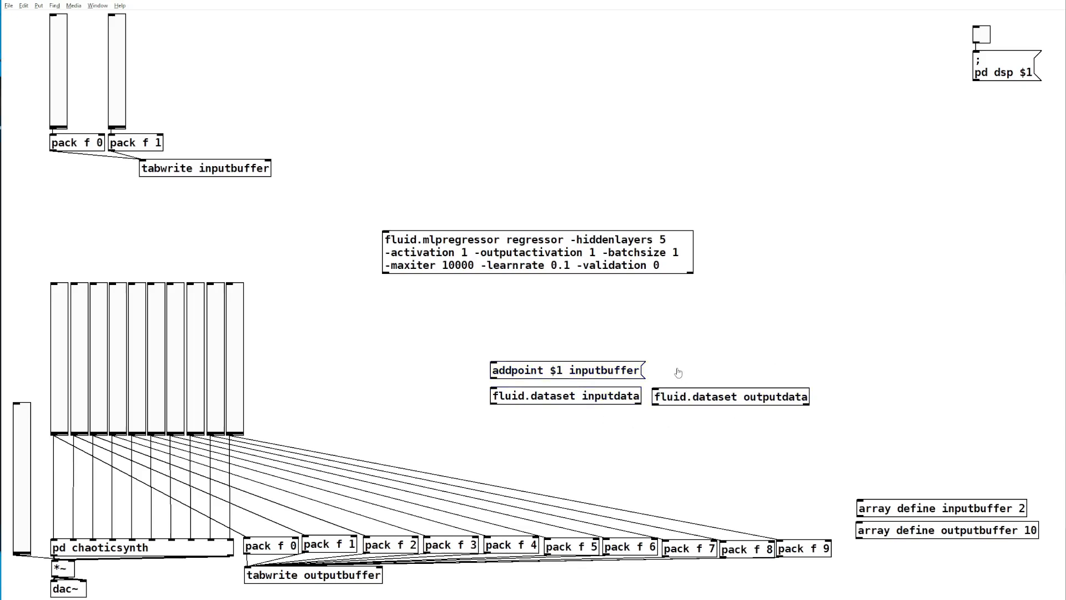
left_click(661, 369)
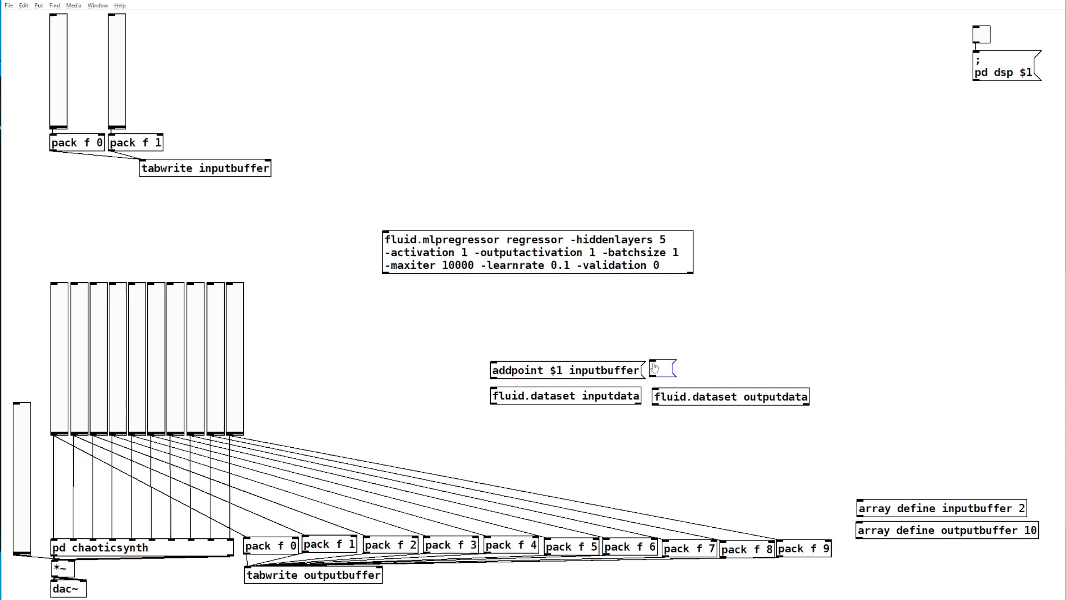
type("addpoint $1 outputbuffer")
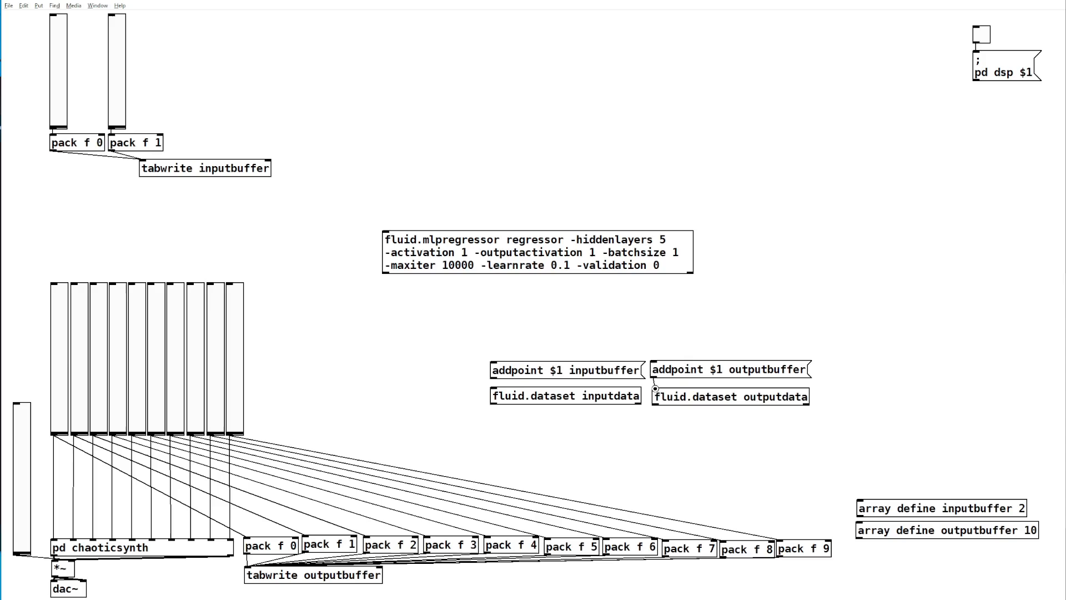
mouse_move(491, 383)
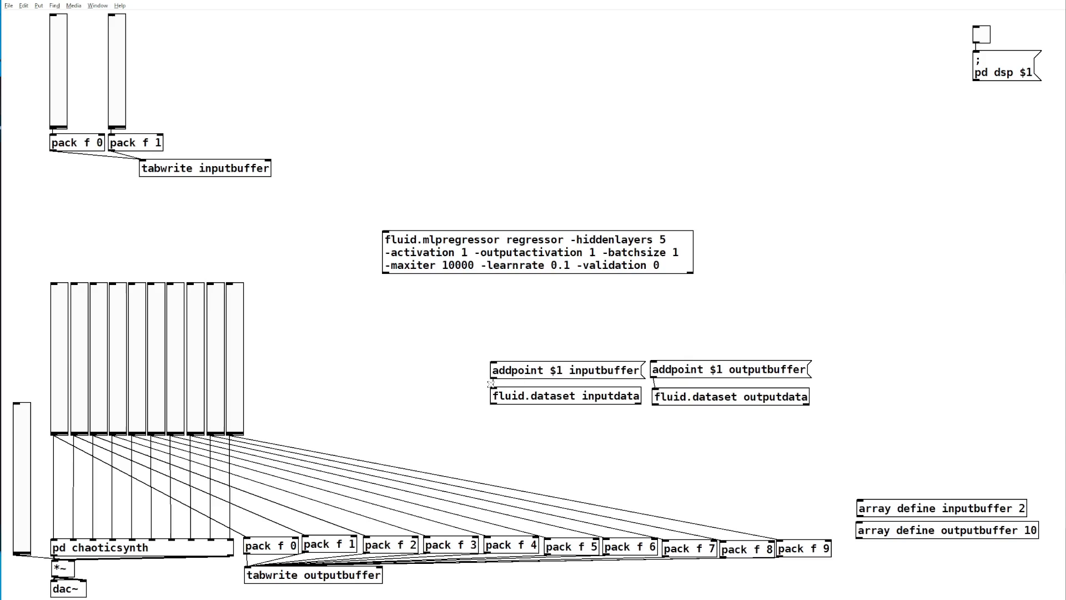
left_click(498, 315)
type("+ 1")
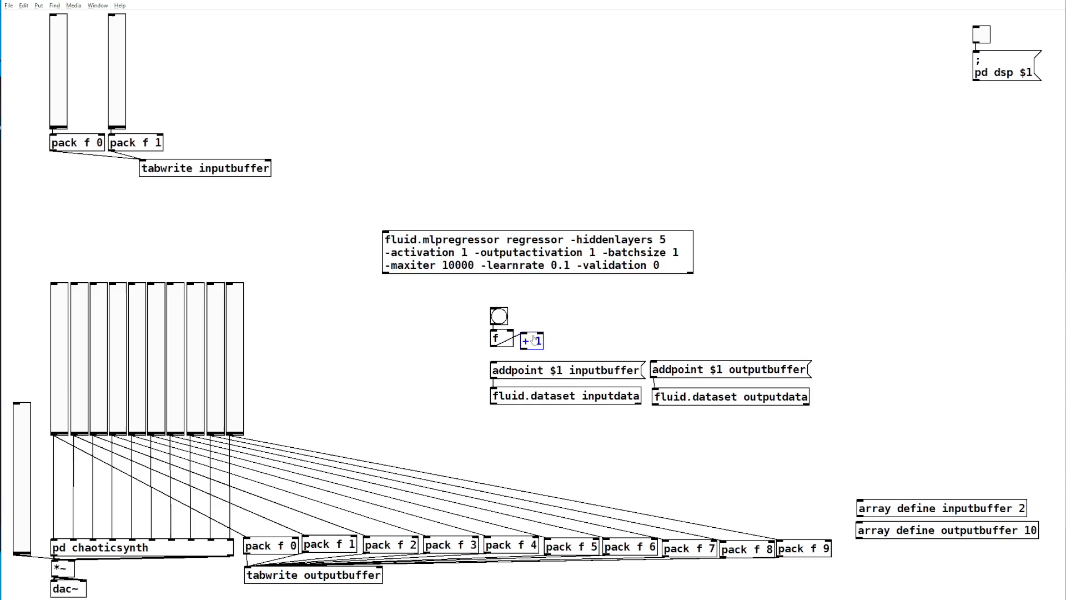
left_click(530, 338)
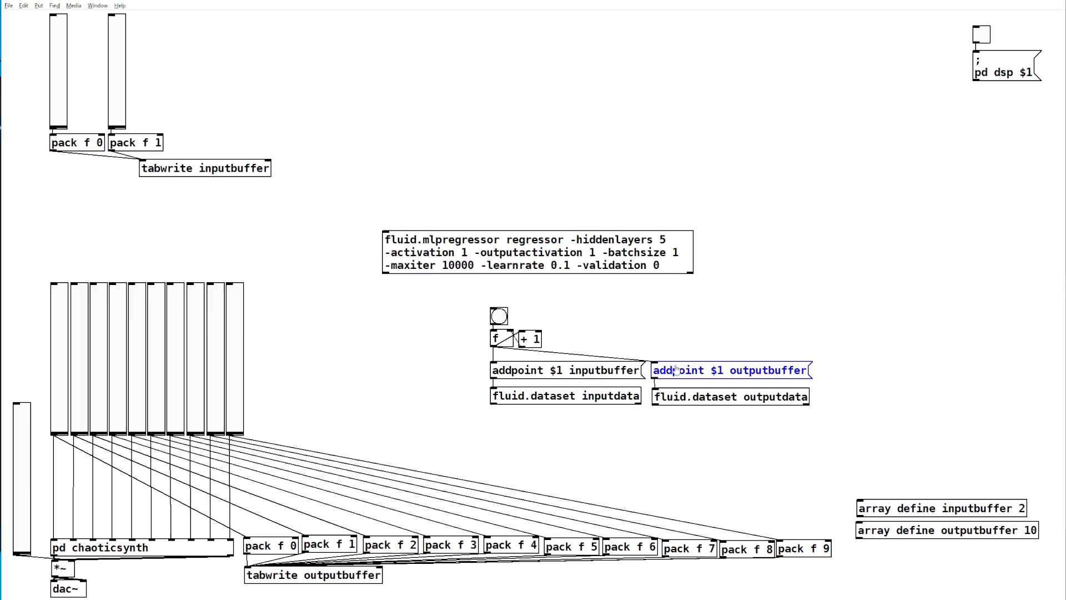
left_click(678, 426)
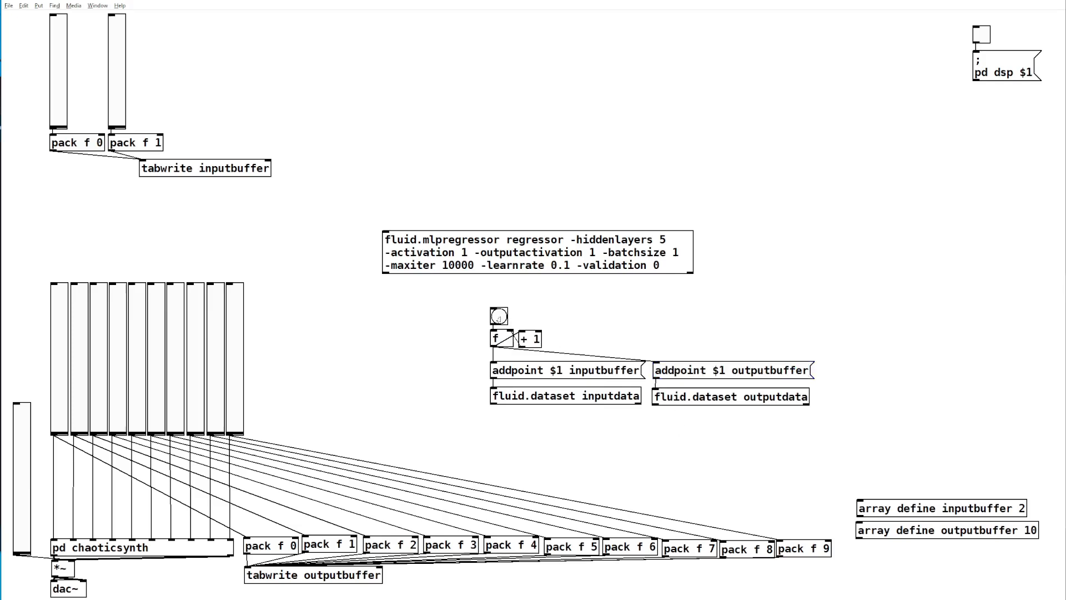
left_click(498, 317)
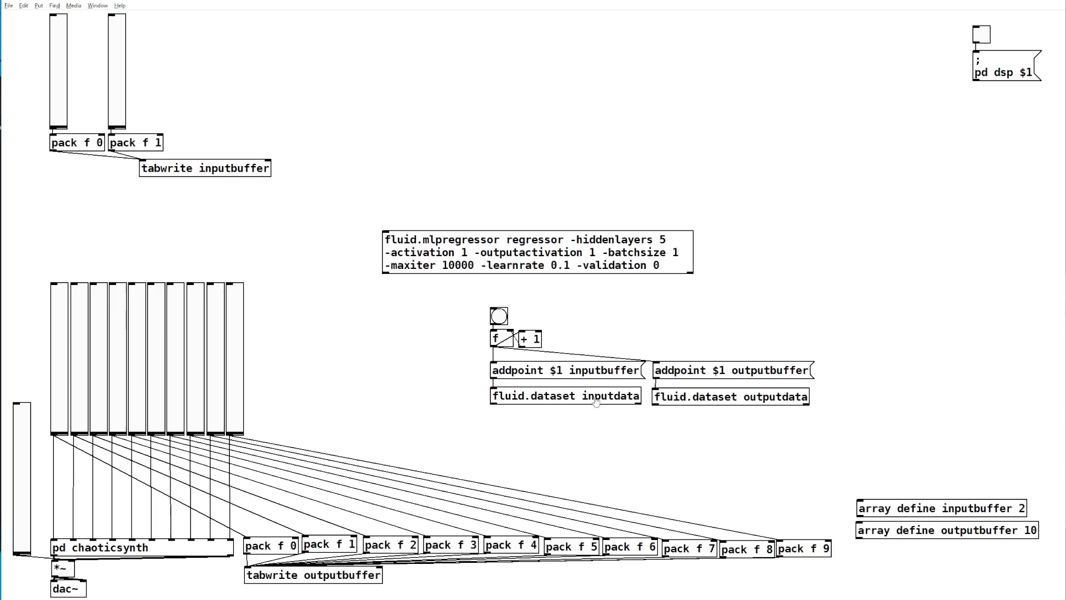
mouse_move(604, 373)
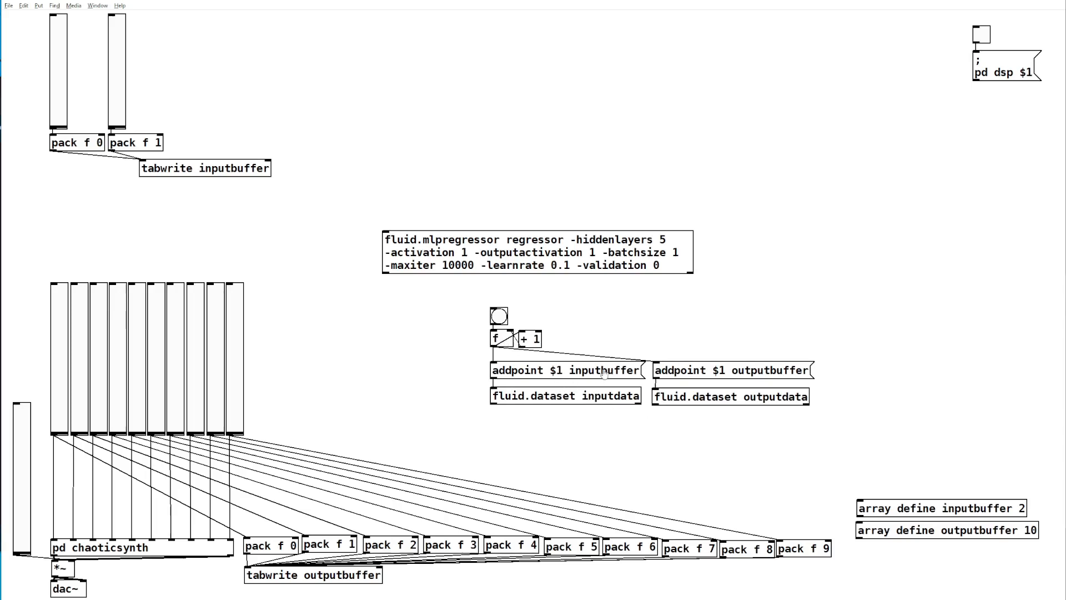
mouse_move(411, 392)
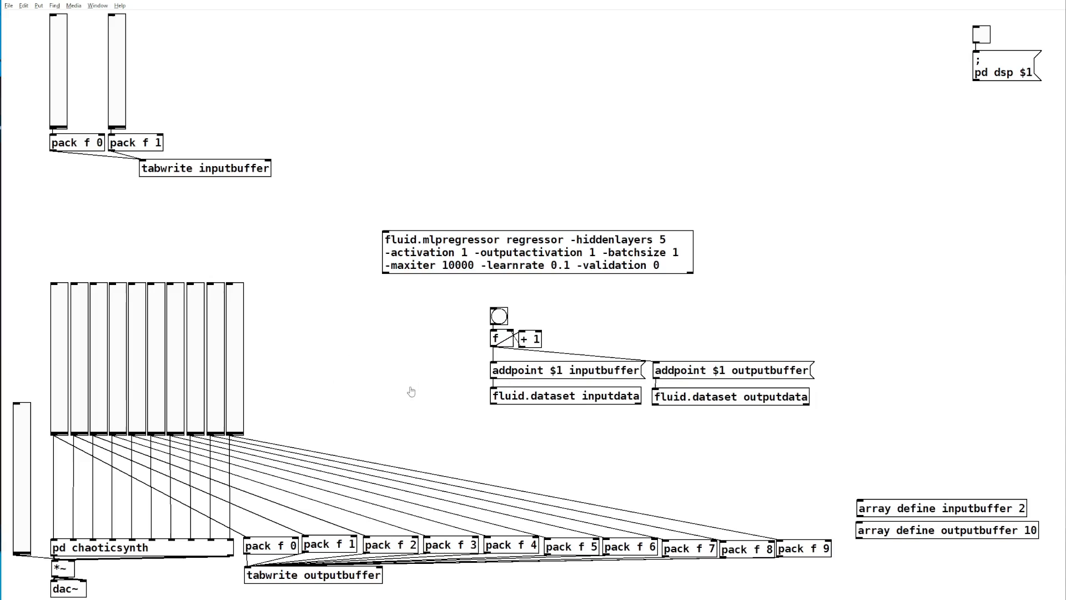
mouse_move(295, 332)
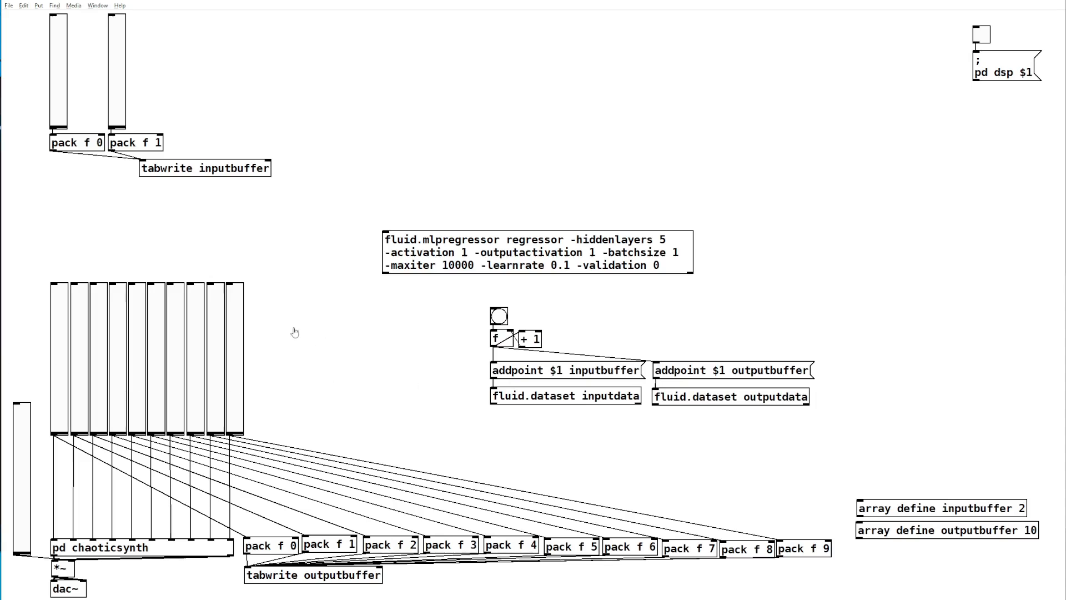
mouse_move(90, 163)
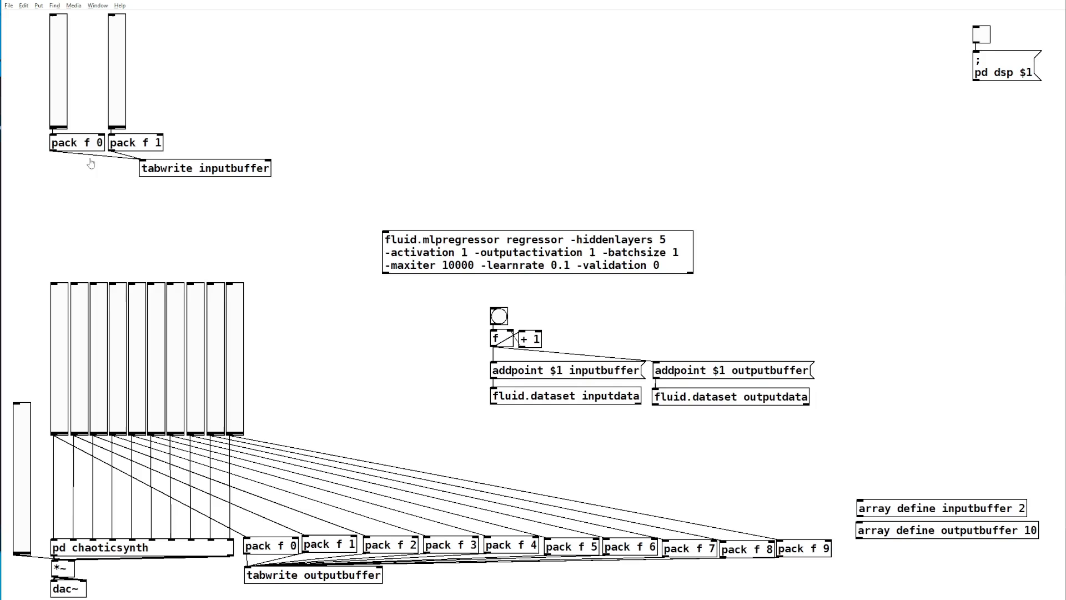
mouse_move(54, 122)
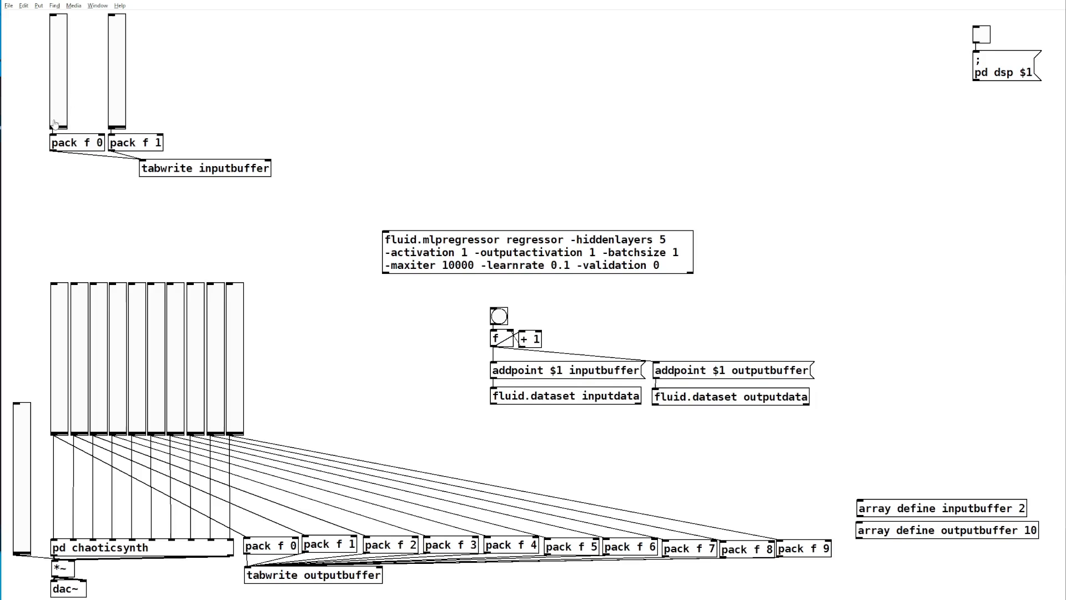
mouse_move(98, 329)
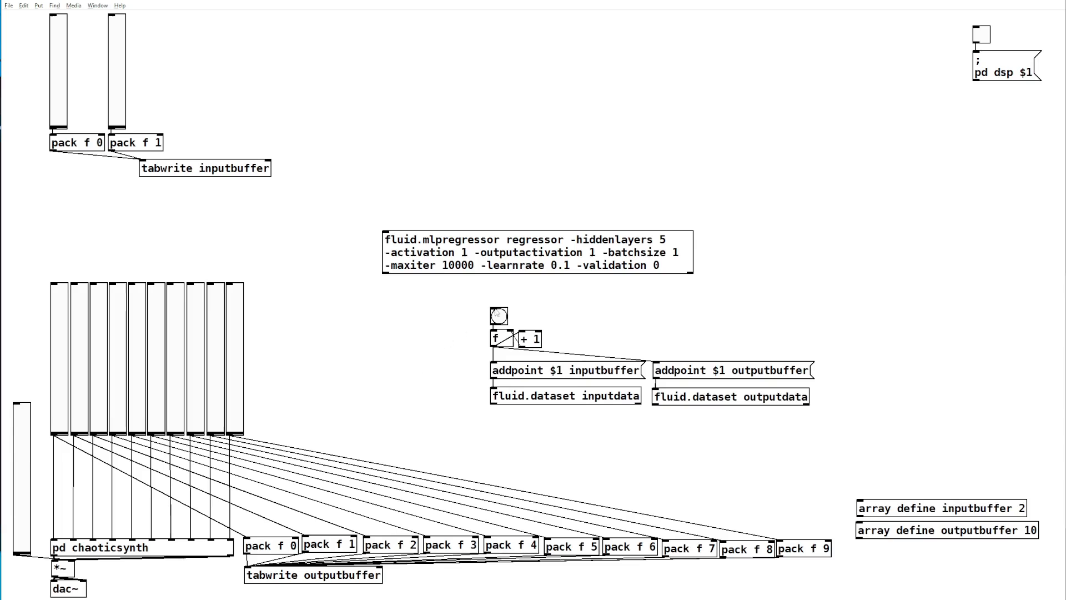
Bang the counter to store the current input and synth slider settings as a training point in both datasets.
left_click(497, 316)
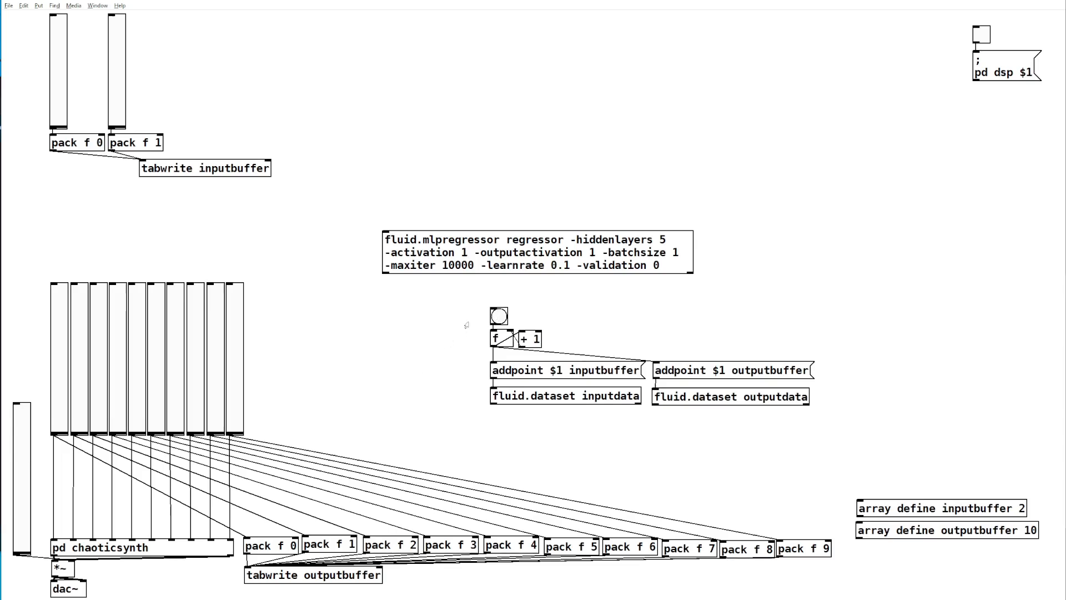
mouse_move(28, 479)
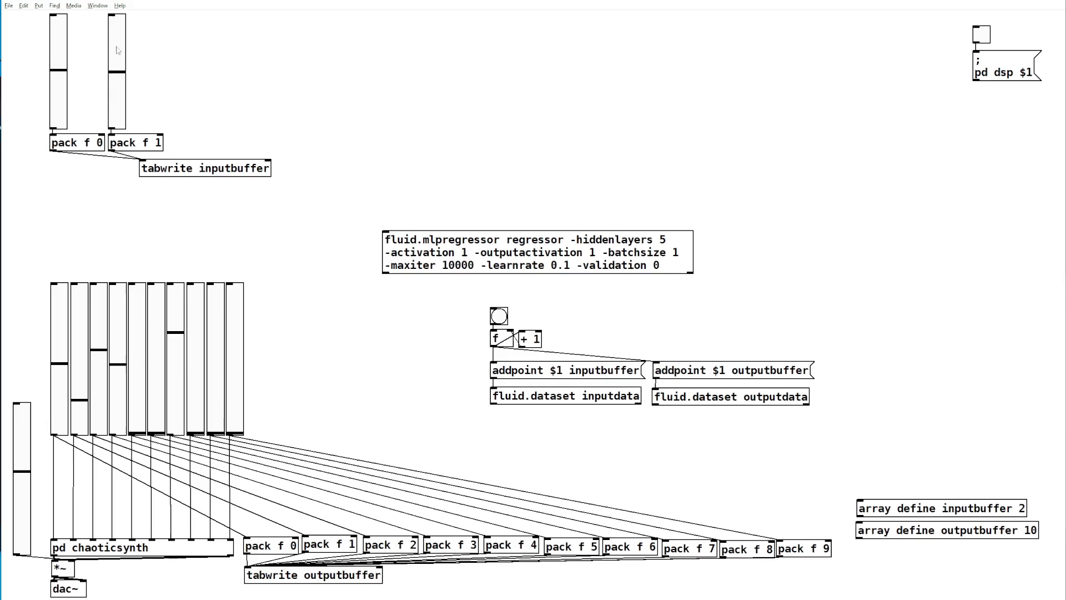
left_click(499, 316)
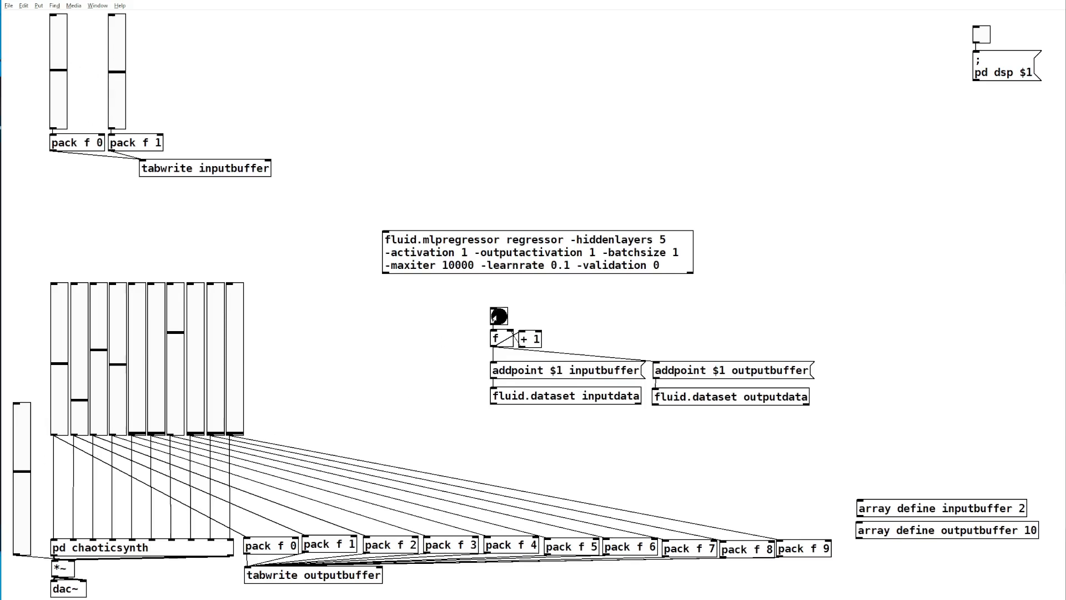
left_click(498, 317)
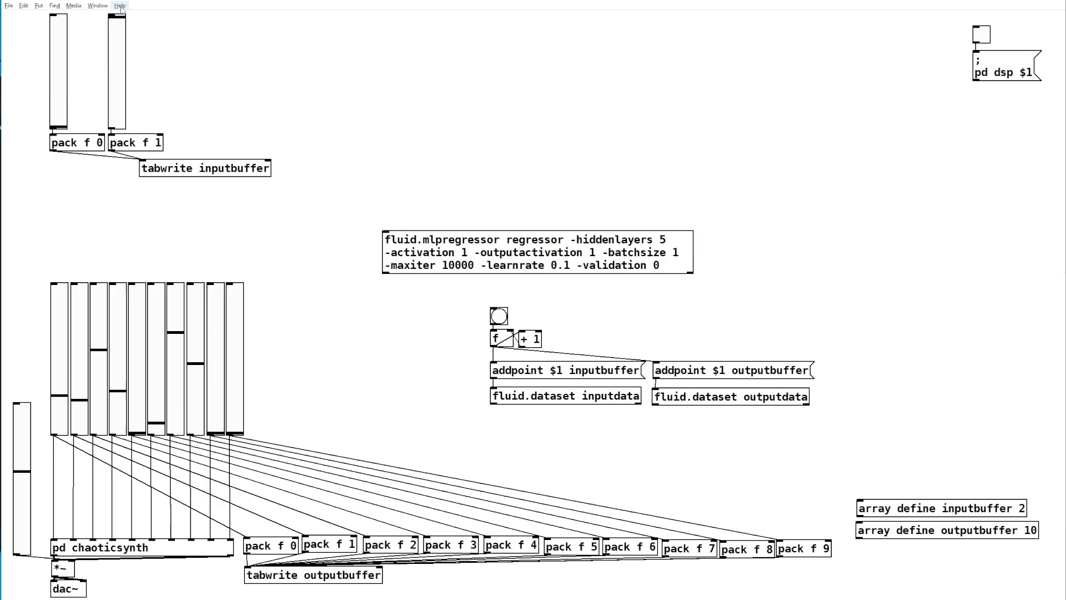
mouse_move(534, 331)
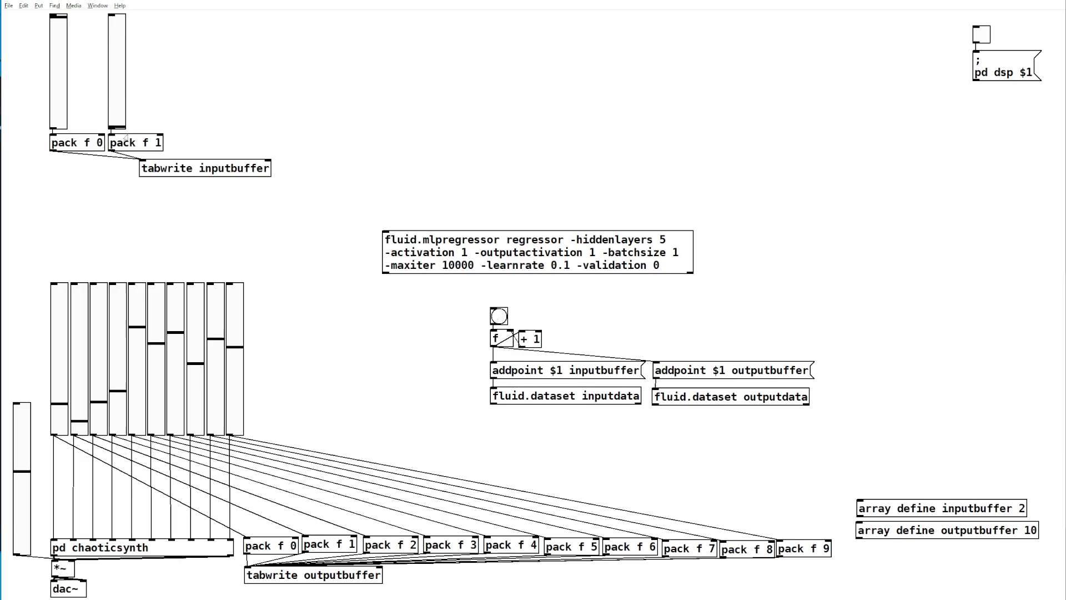
mouse_move(60, 59)
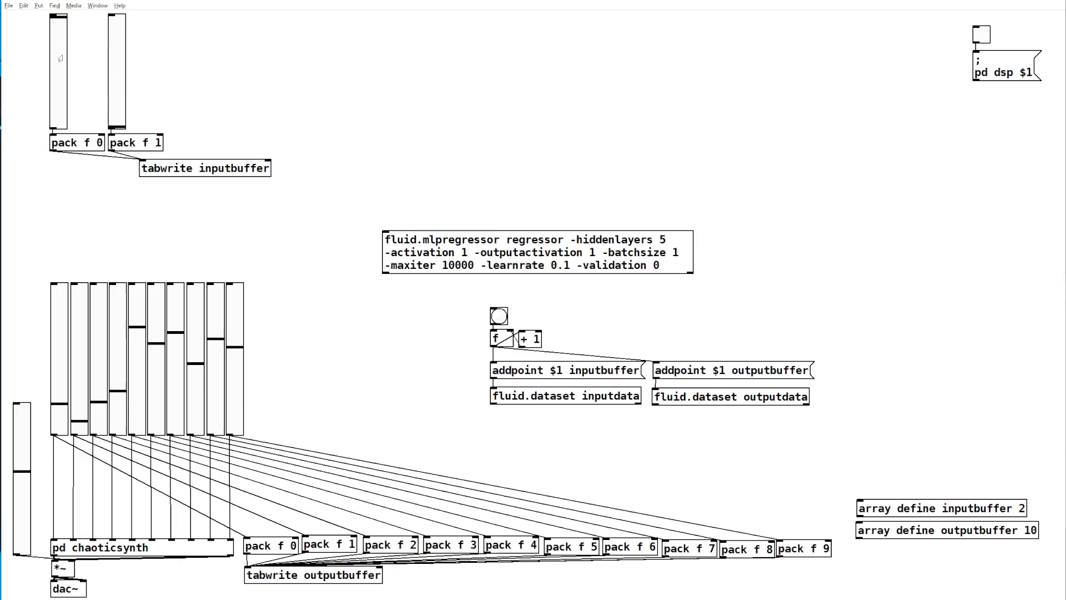
mouse_move(104, 348)
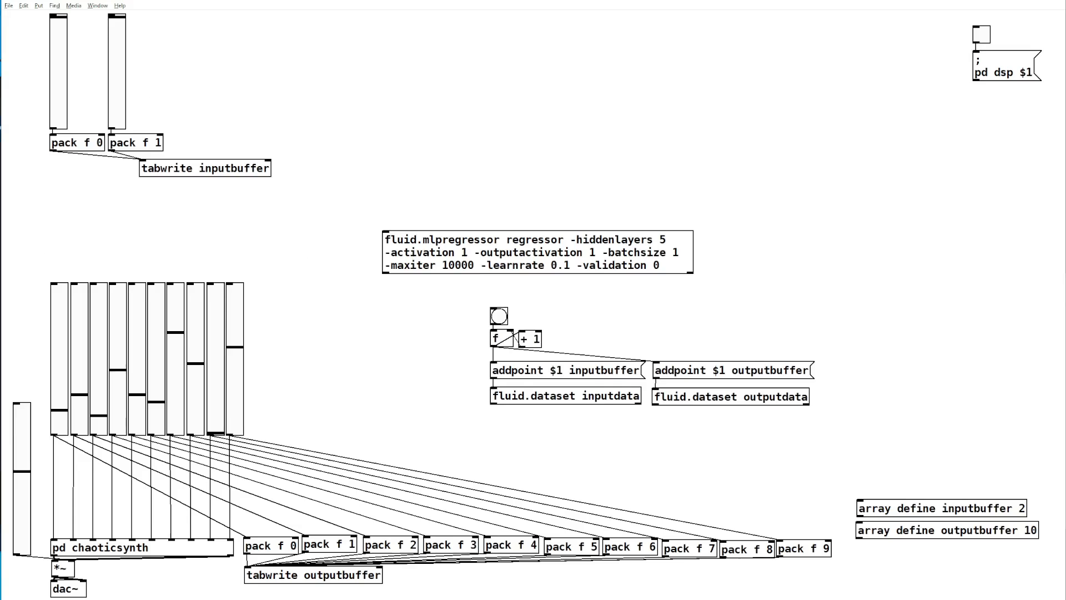
mouse_move(343, 353)
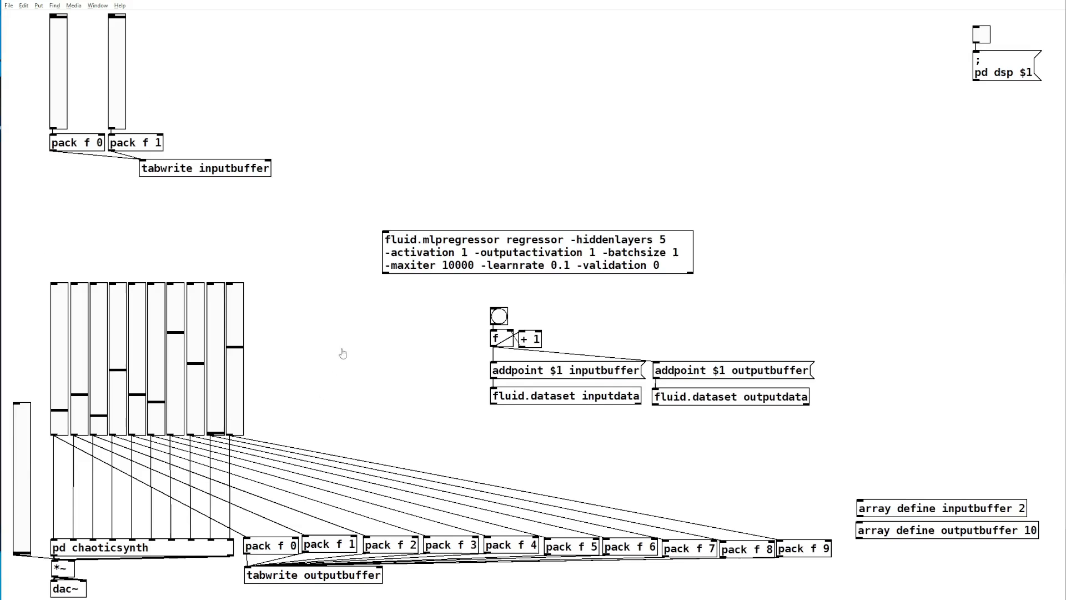
mouse_move(823, 368)
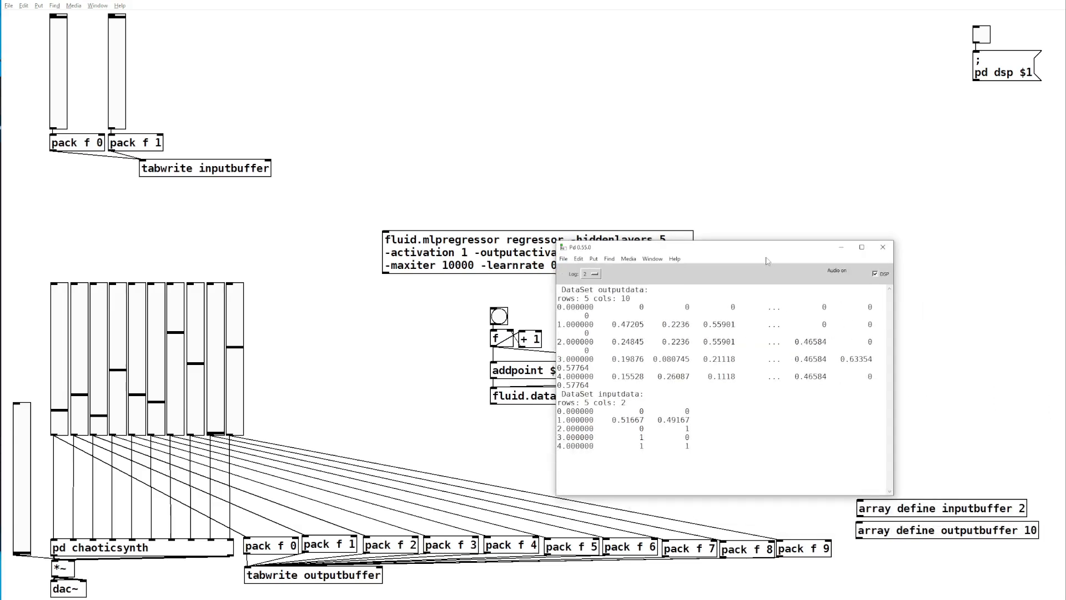
mouse_move(902, 488)
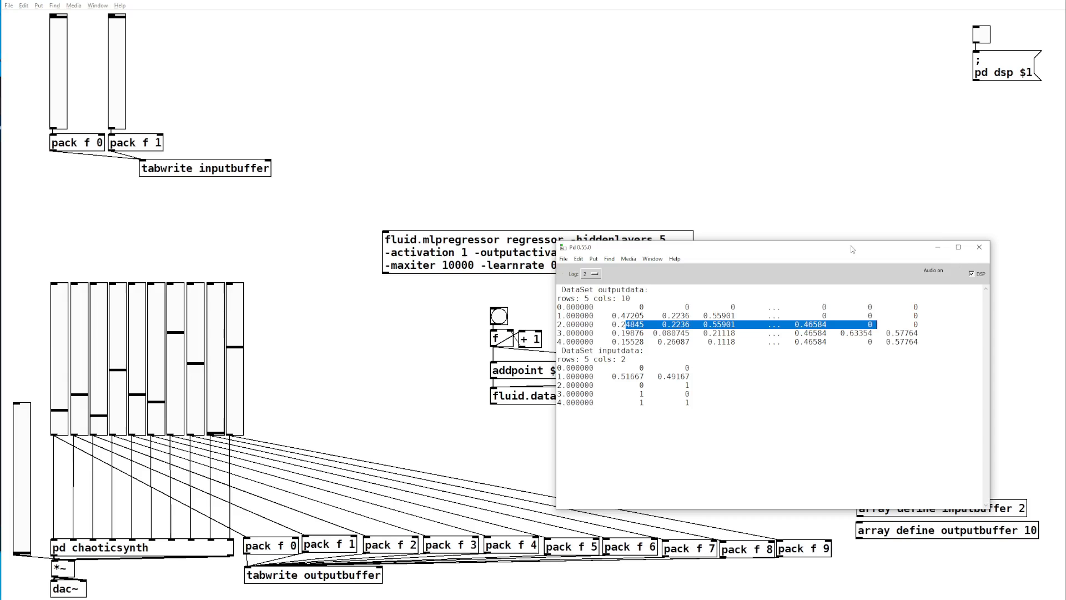
Close the Pd main window after reading the five-point dataset printout.
left_click(978, 247)
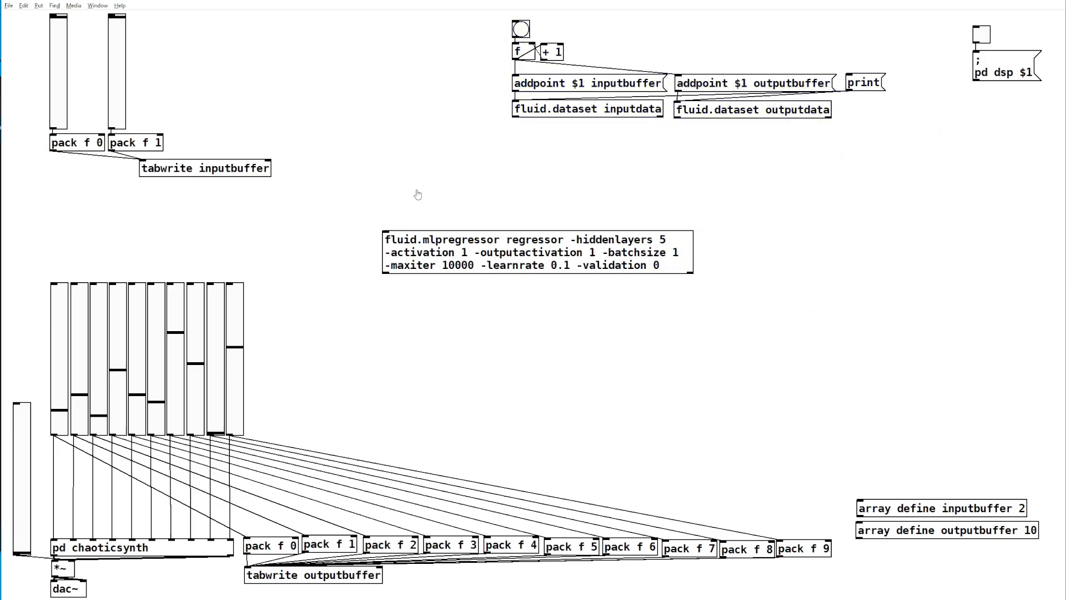
Add a 'fit inputdata outputdata' message feeding fluid.mlpregressor and place a new object below it.
left_click(394, 199)
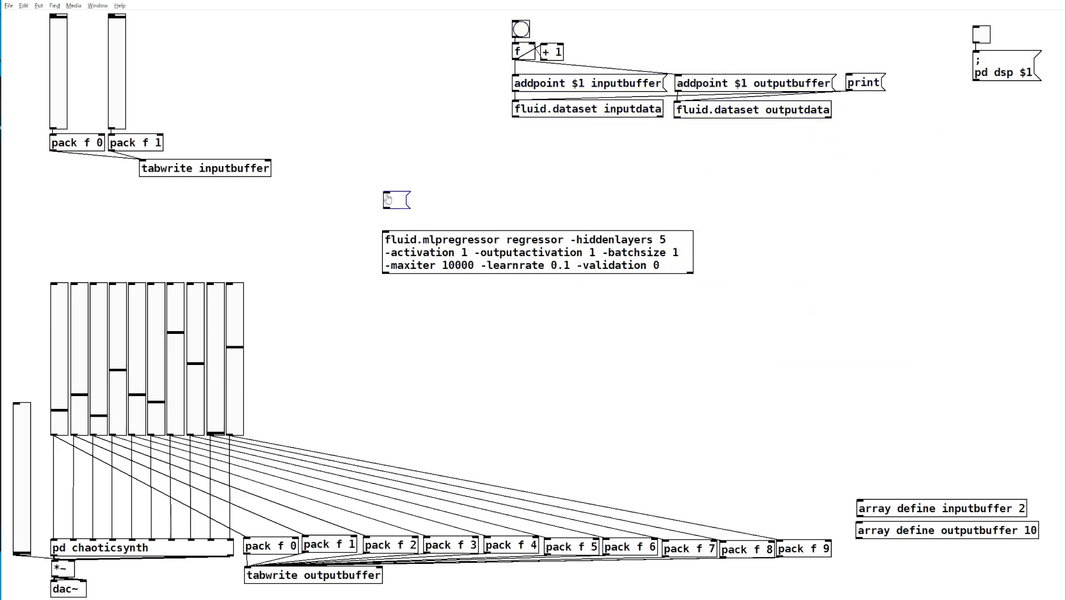
type("fit")
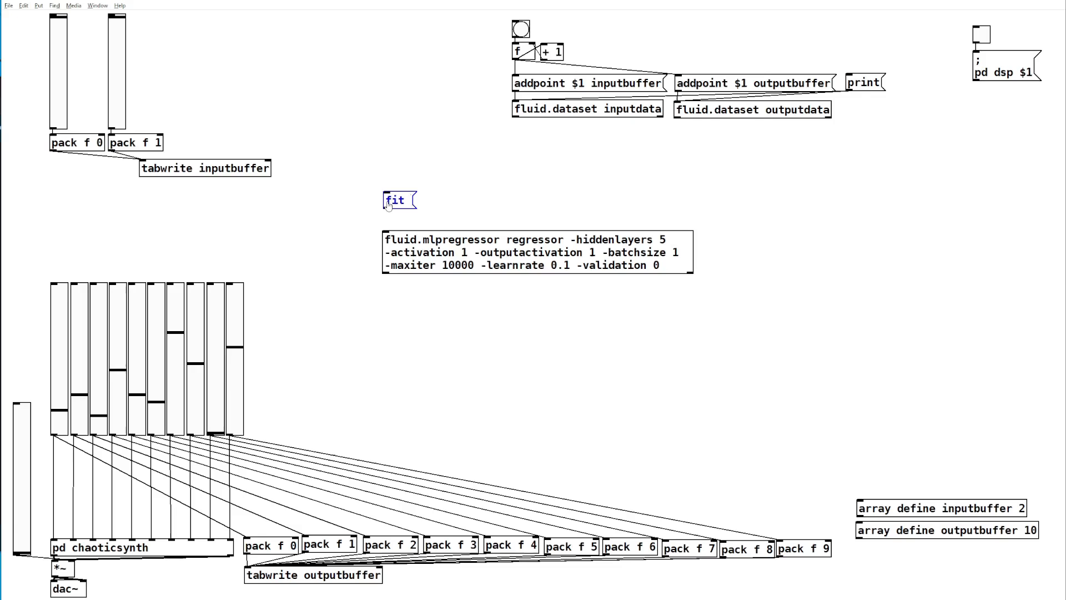
type("inputdata")
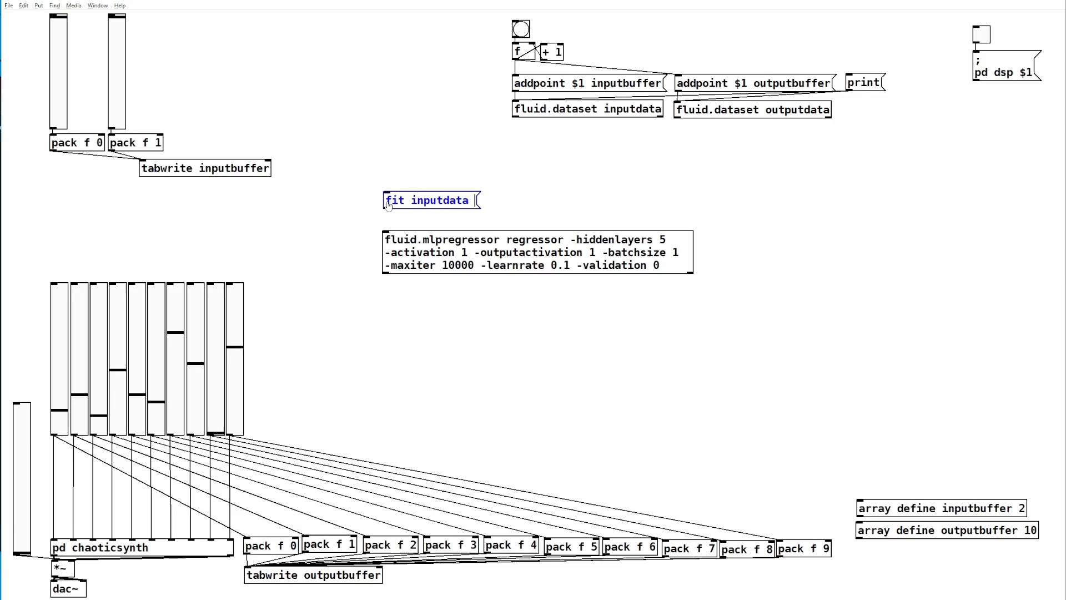
type("outputdata")
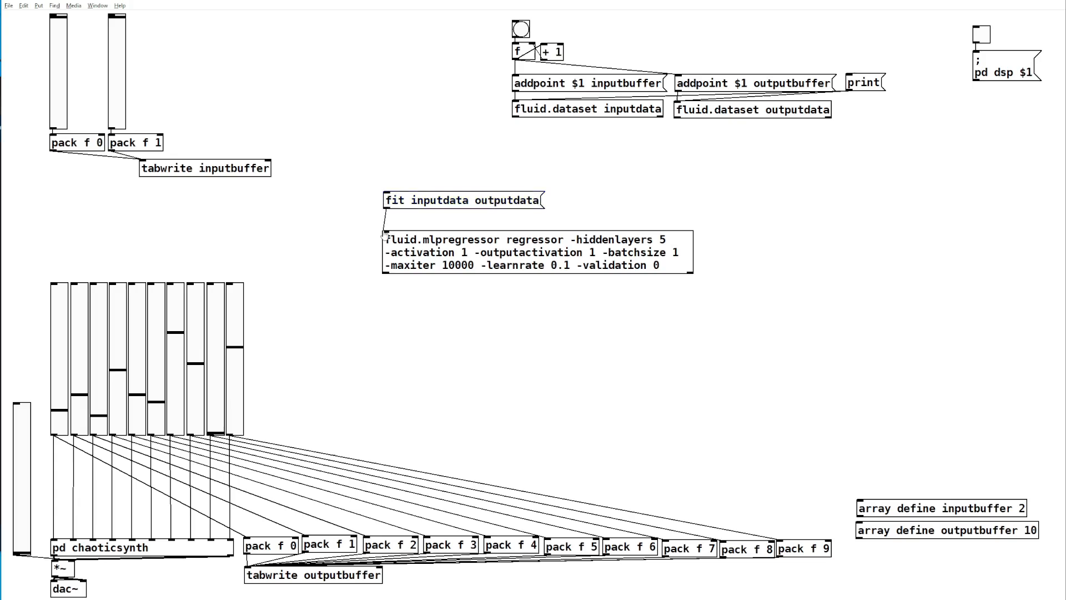
left_click(531, 242)
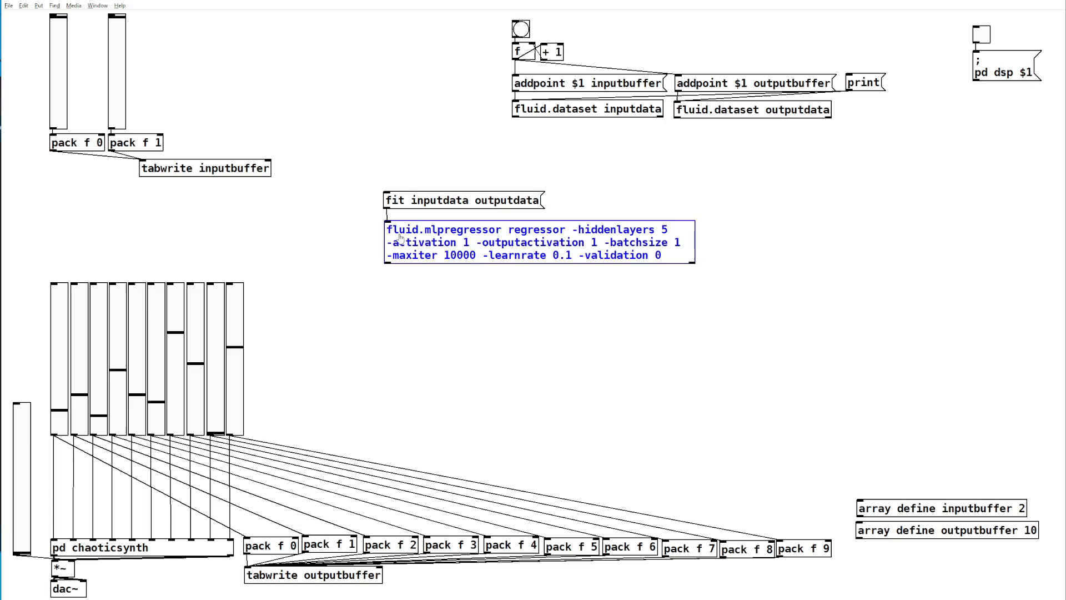
left_click(764, 162)
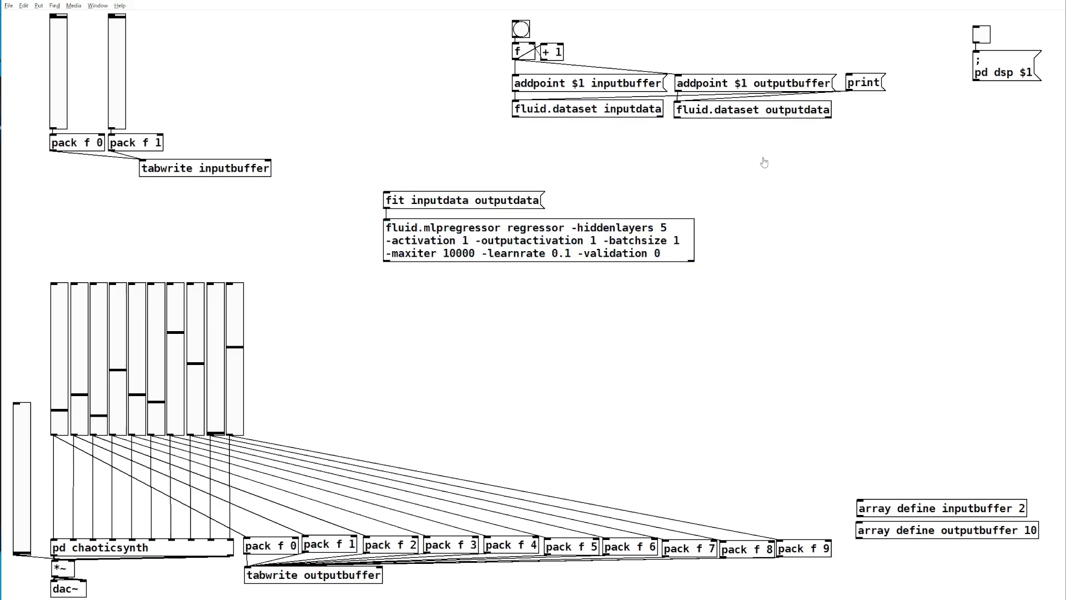
mouse_move(455, 286)
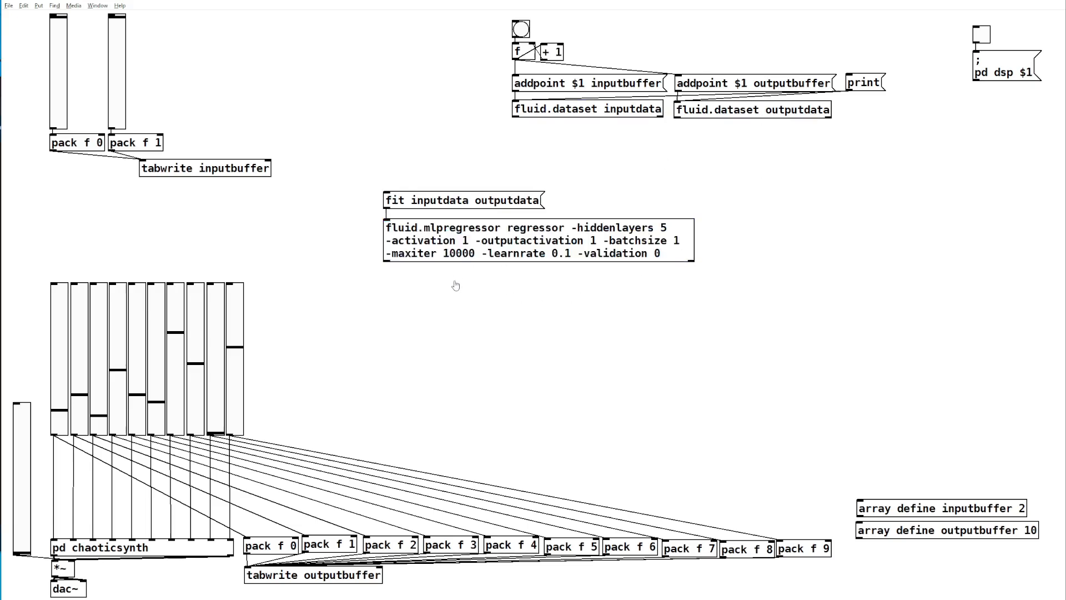
mouse_move(399, 284)
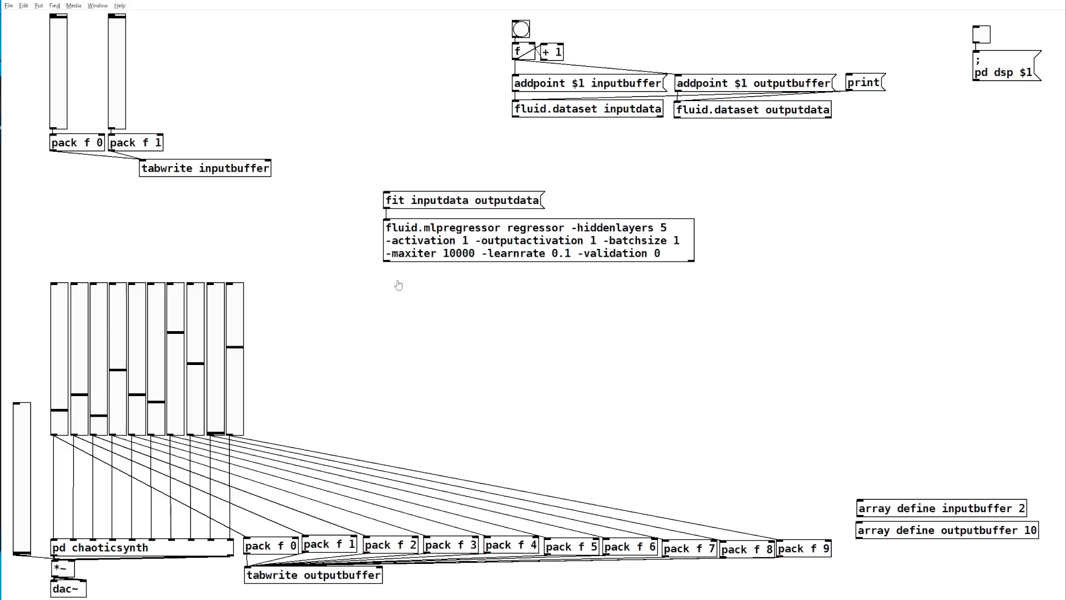
mouse_move(416, 276)
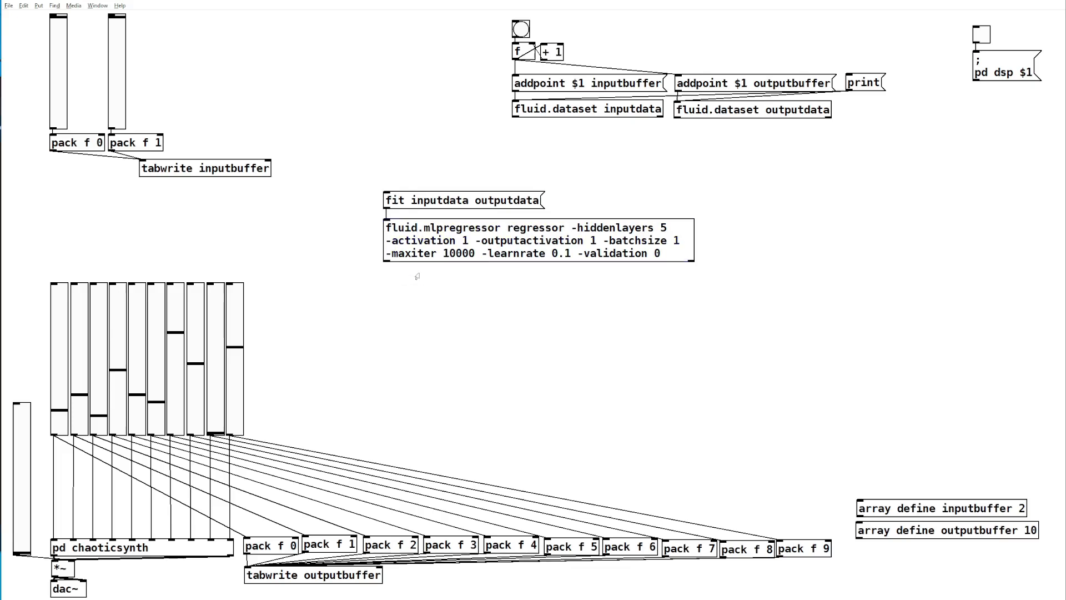
left_click(398, 274)
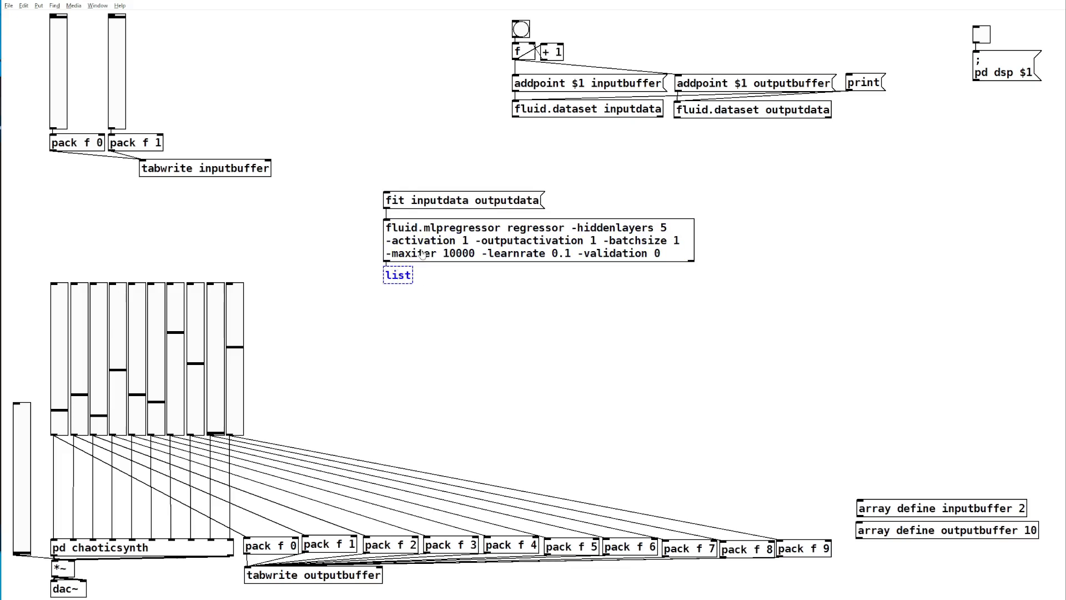
Label the fit readout 'error', then retrain the regressor repeatedly until the error falls to about 8.16e-05.
left_click(448, 297)
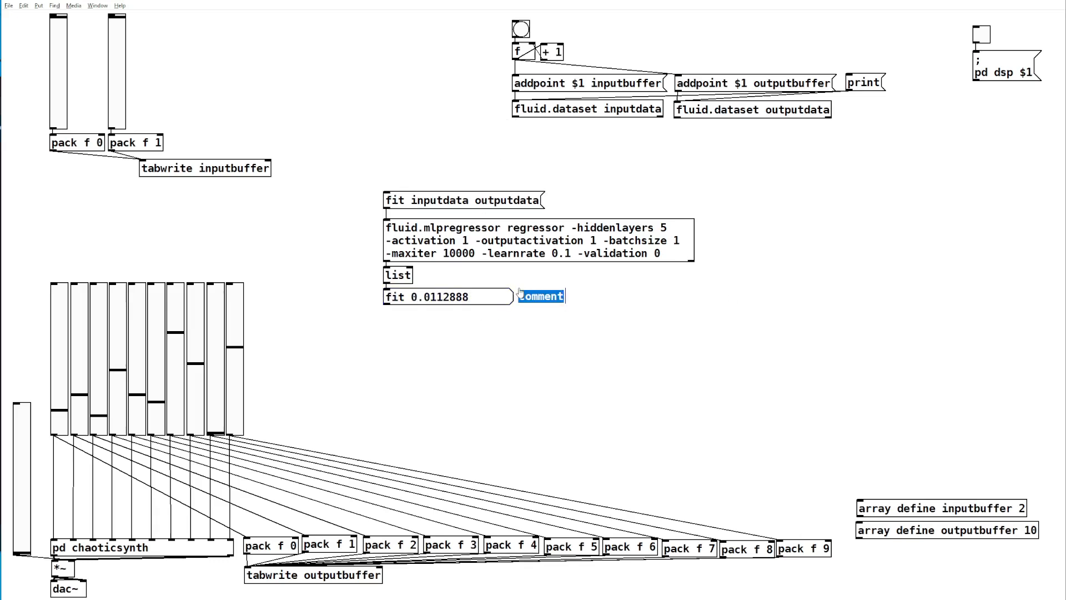
type("error")
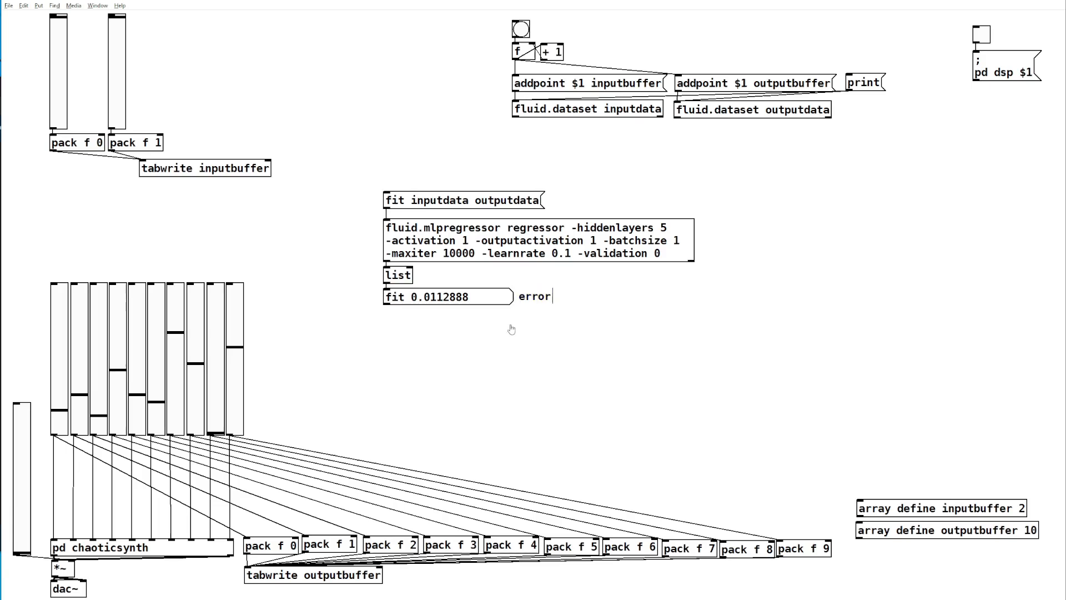
mouse_move(158, 98)
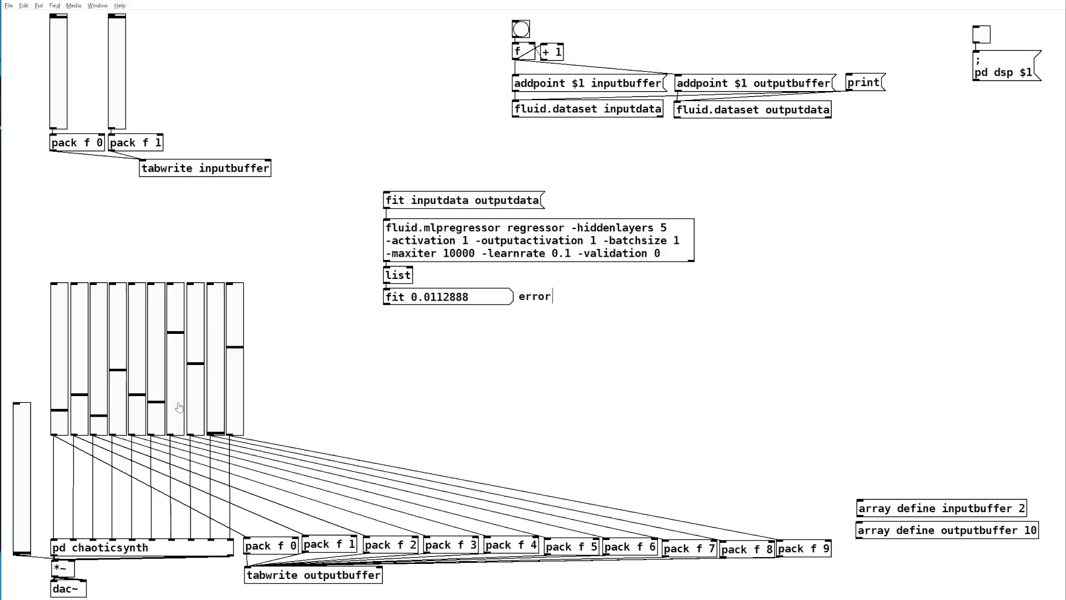
mouse_move(430, 302)
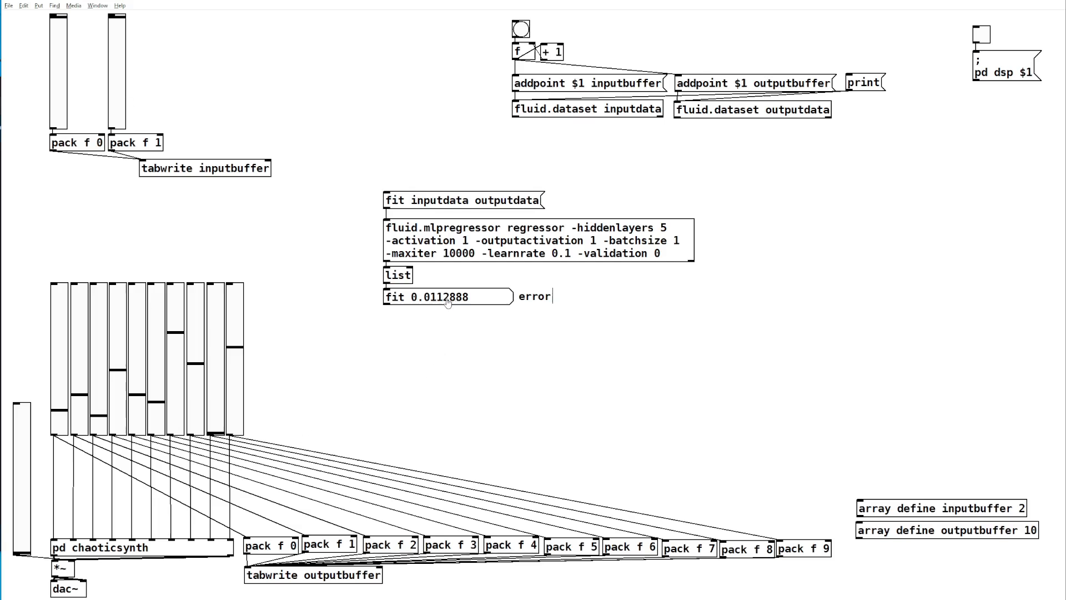
mouse_move(432, 303)
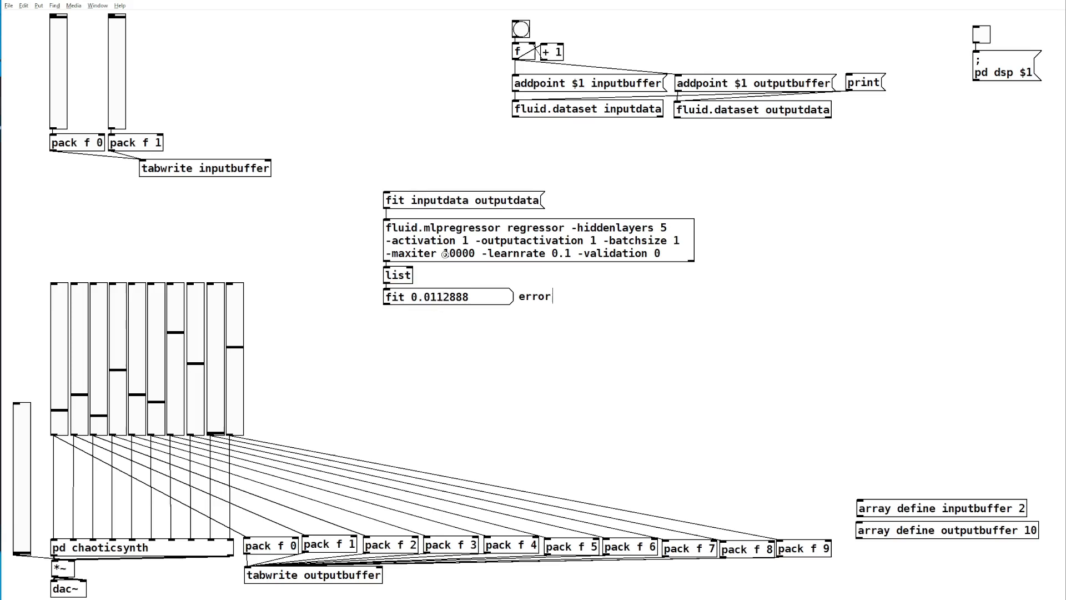
left_click(462, 200)
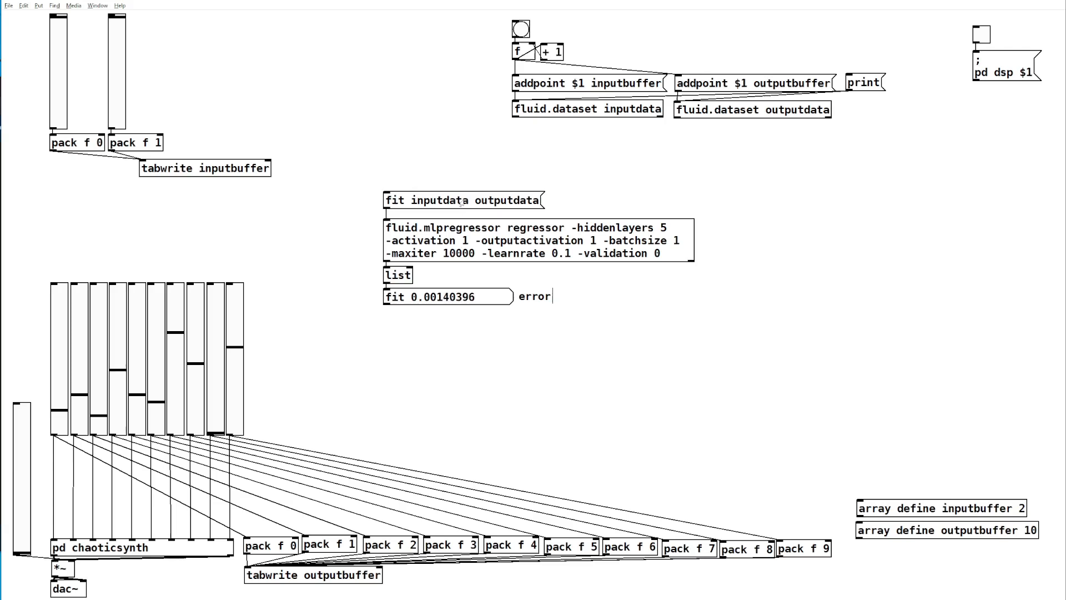
left_click(463, 199)
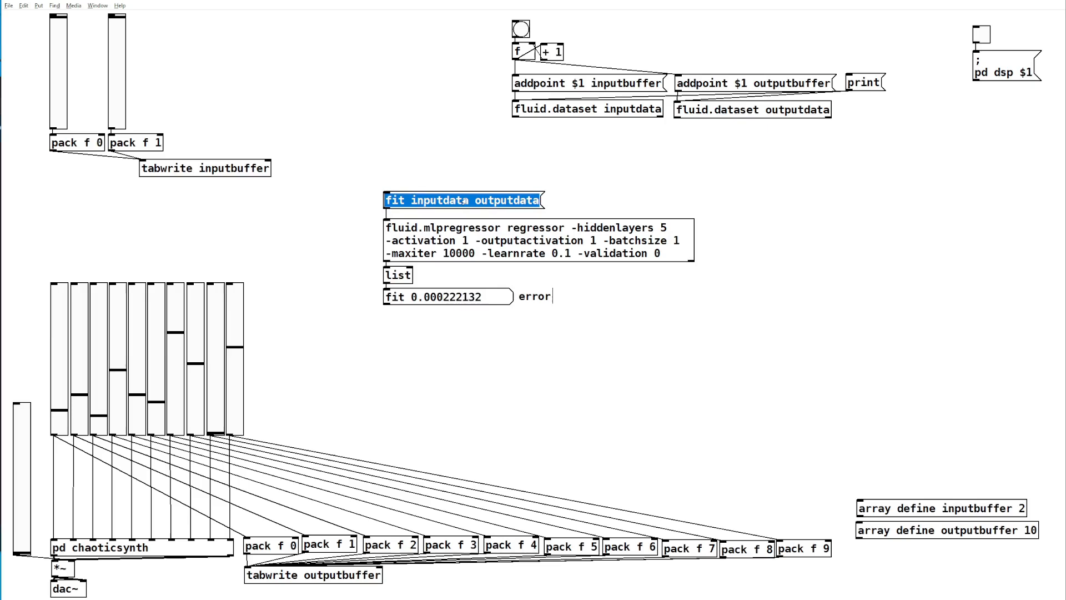
left_click(462, 198)
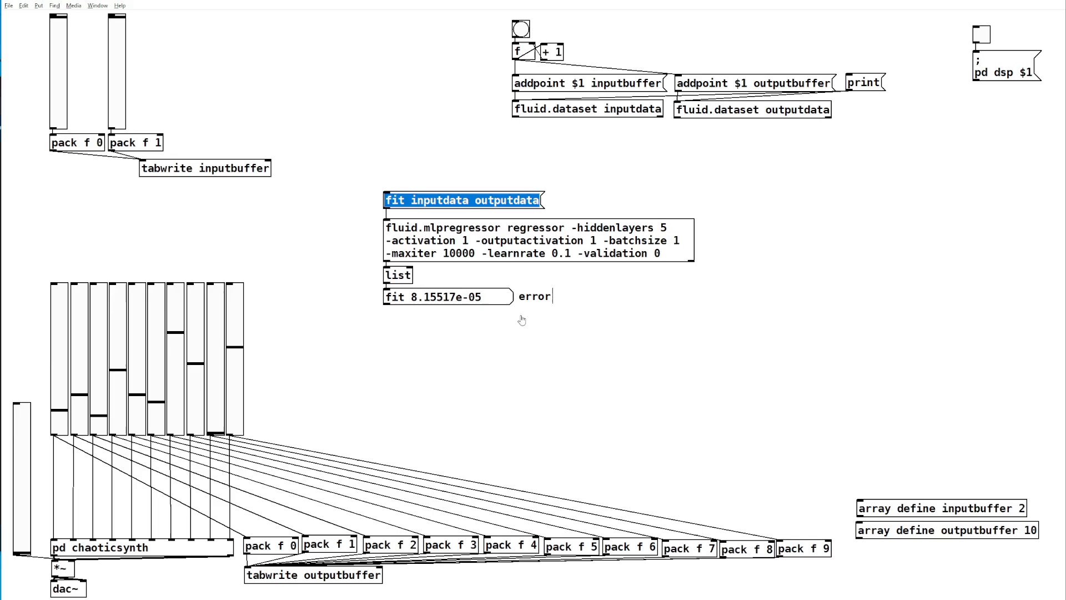
mouse_move(551, 182)
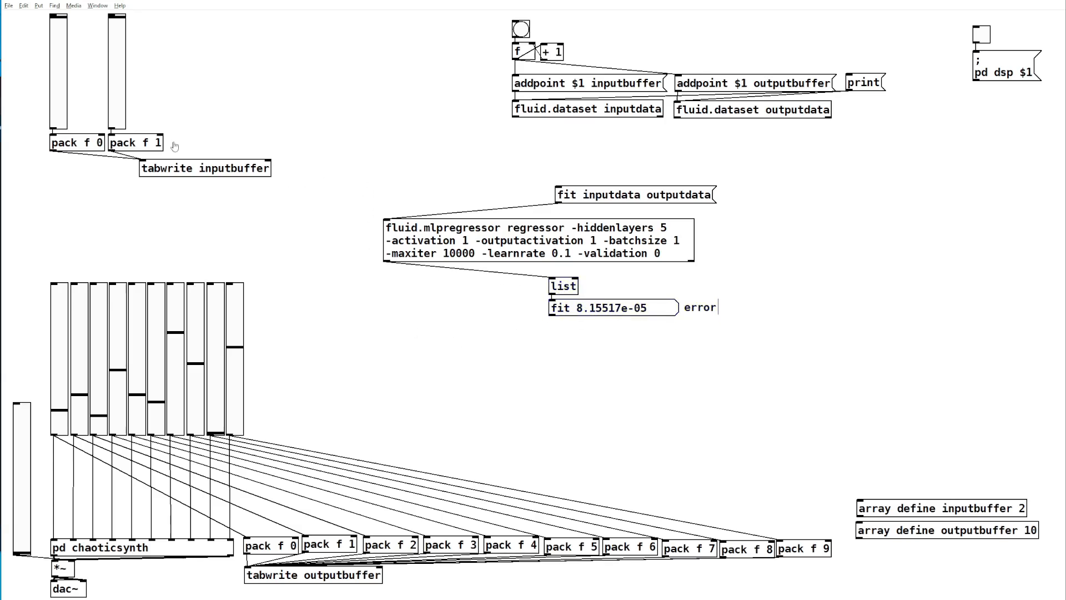
mouse_move(168, 104)
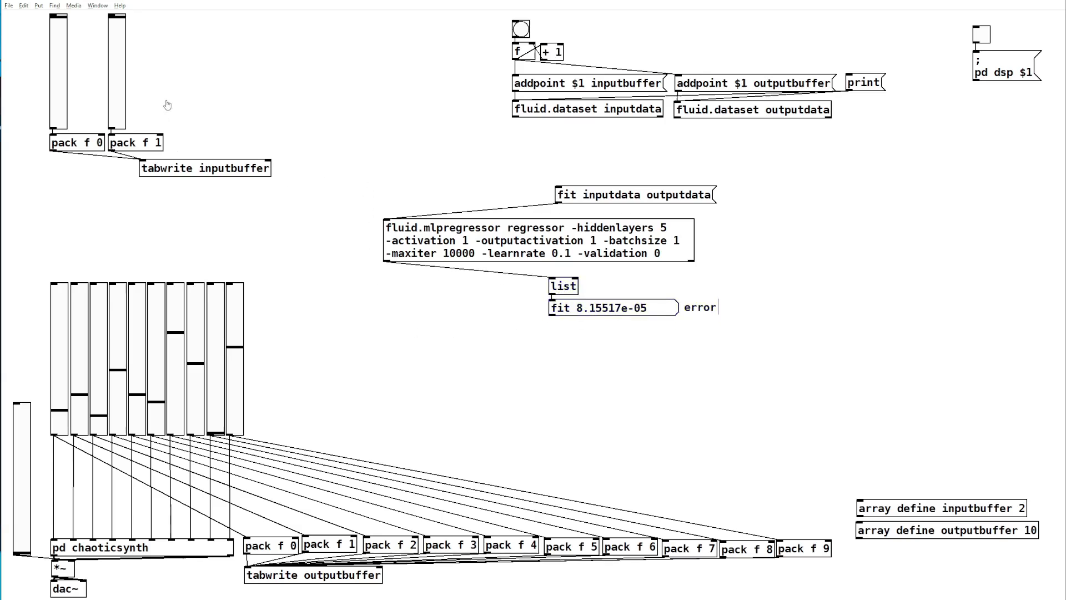
mouse_move(120, 188)
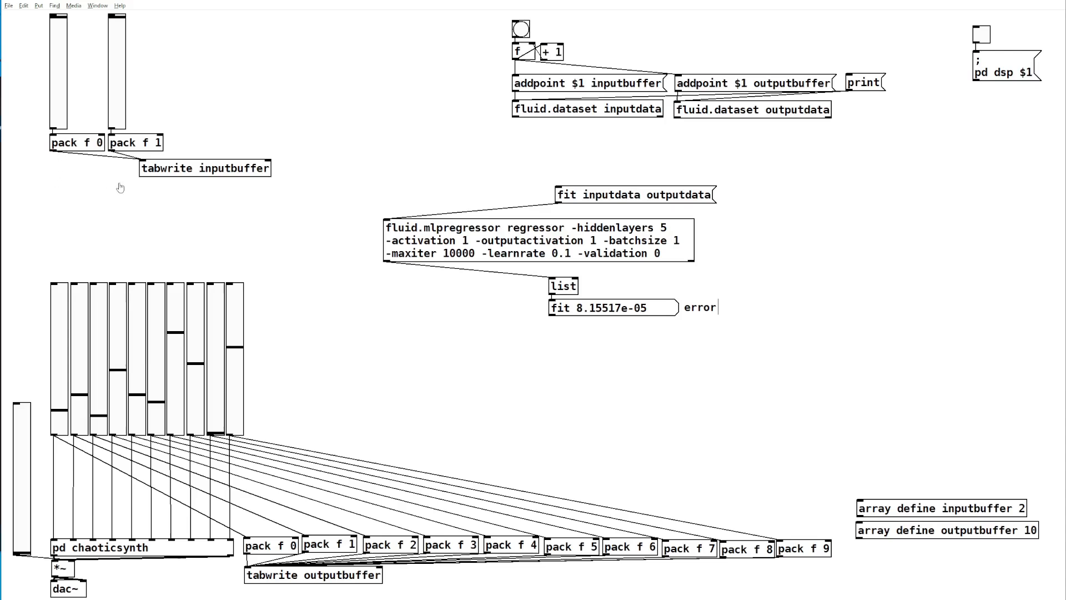
mouse_move(145, 171)
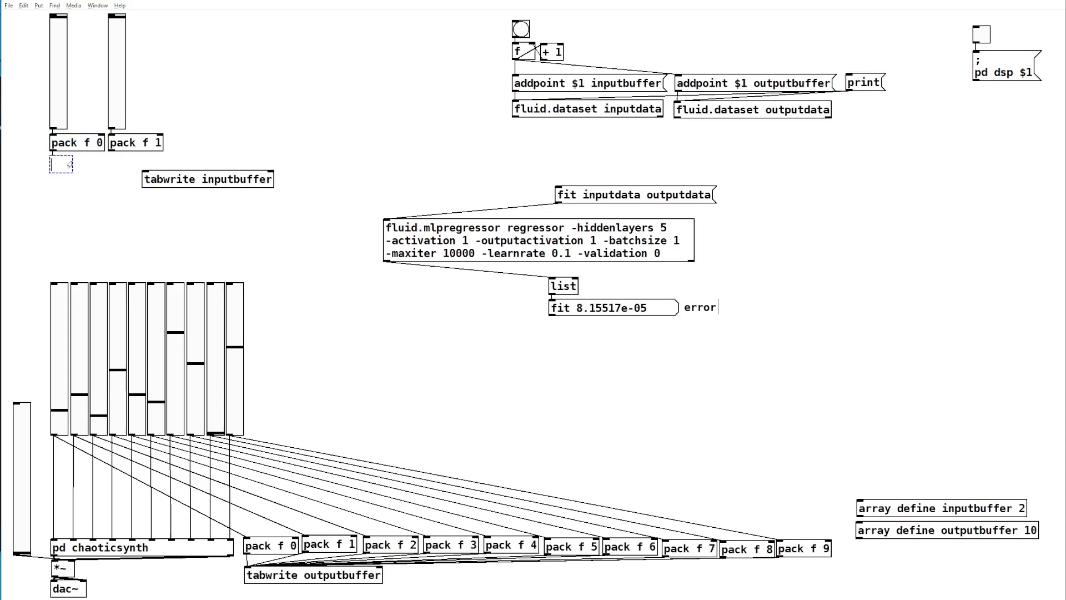
Add a [t b l] trigger under the packs and a 'predictpoint inputbuffer outputbuffer' message to the regressor.
type("t b l")
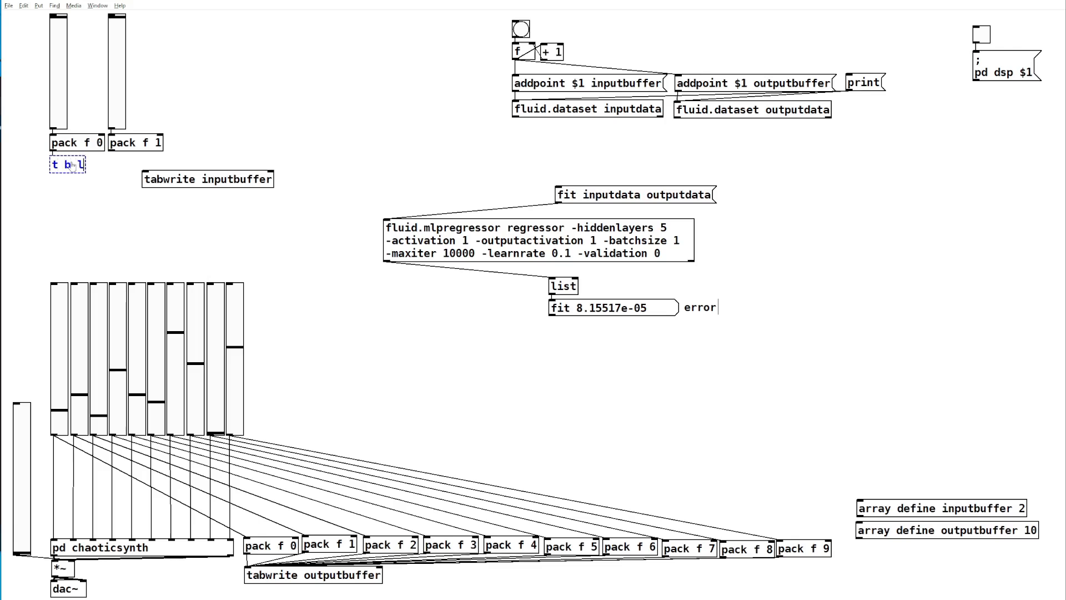
left_click(134, 143)
type("predictpoint inputbuffer")
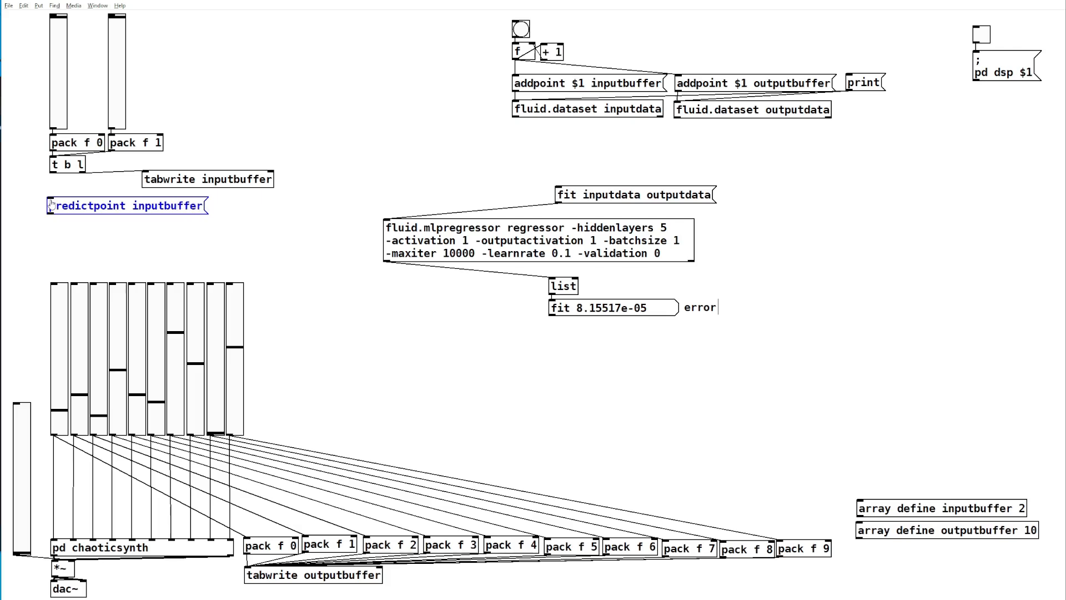
type("outputbuffer")
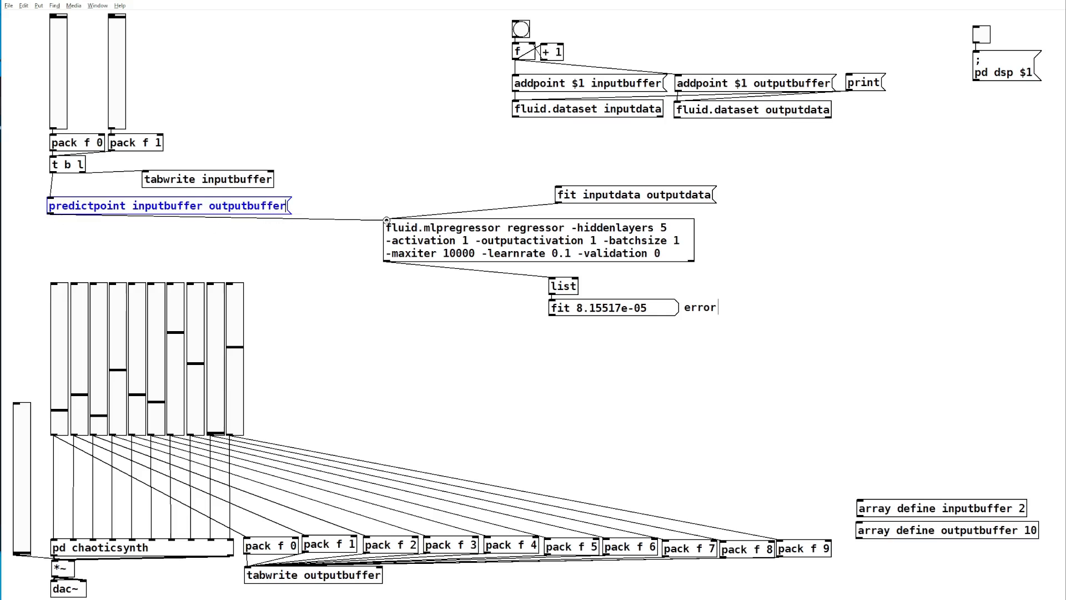
left_click(355, 307)
type("route")
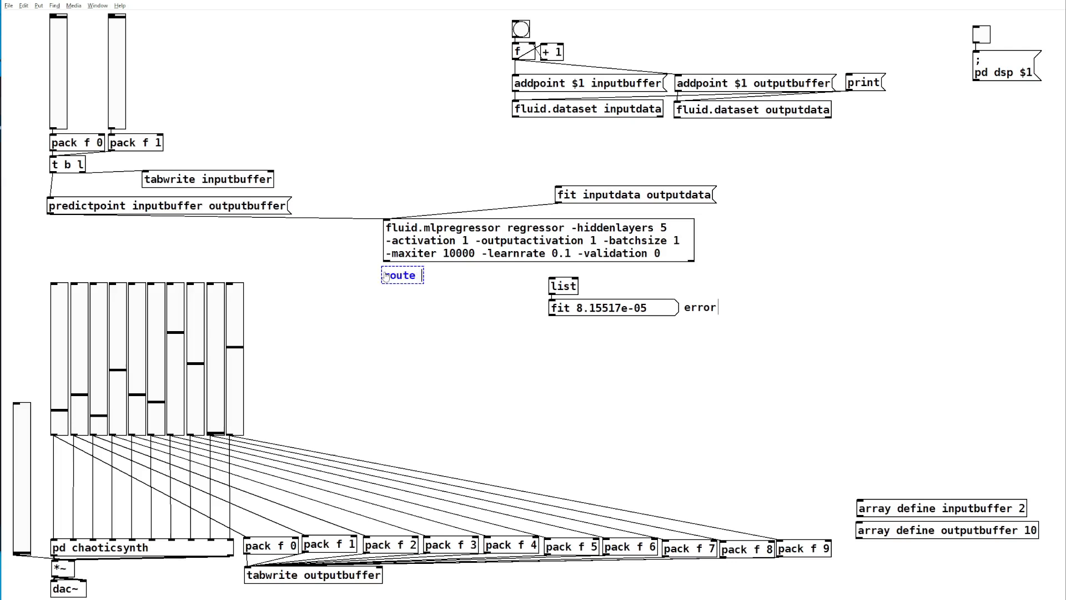
Add [route predictpoint fit], [t b] and [array get outputbuffer] below the regressor to read back predictions.
type("predictpoint fit")
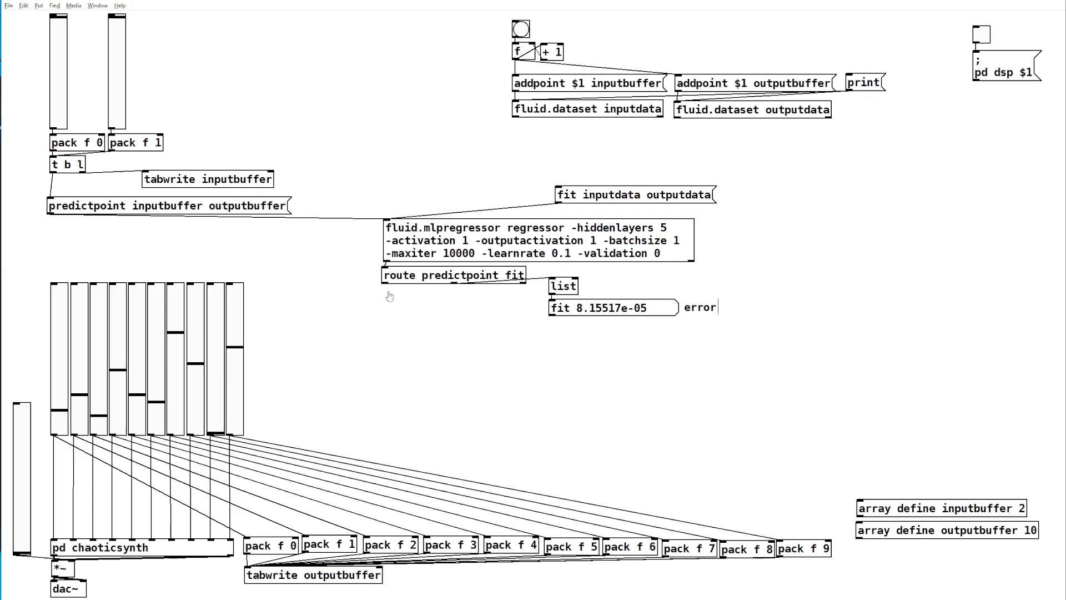
left_click(392, 295)
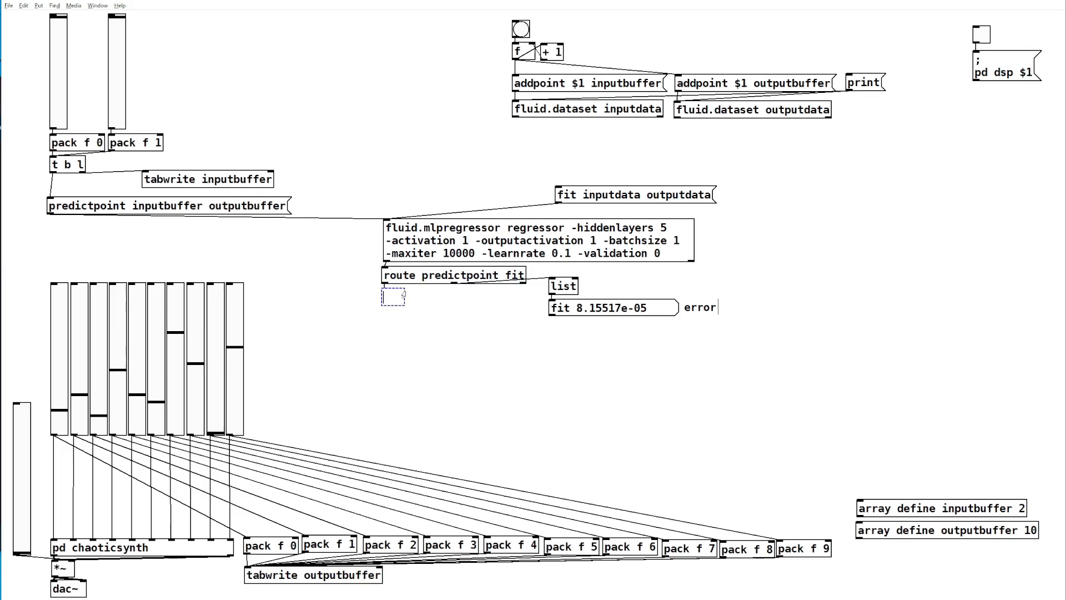
type("t b")
type("array get")
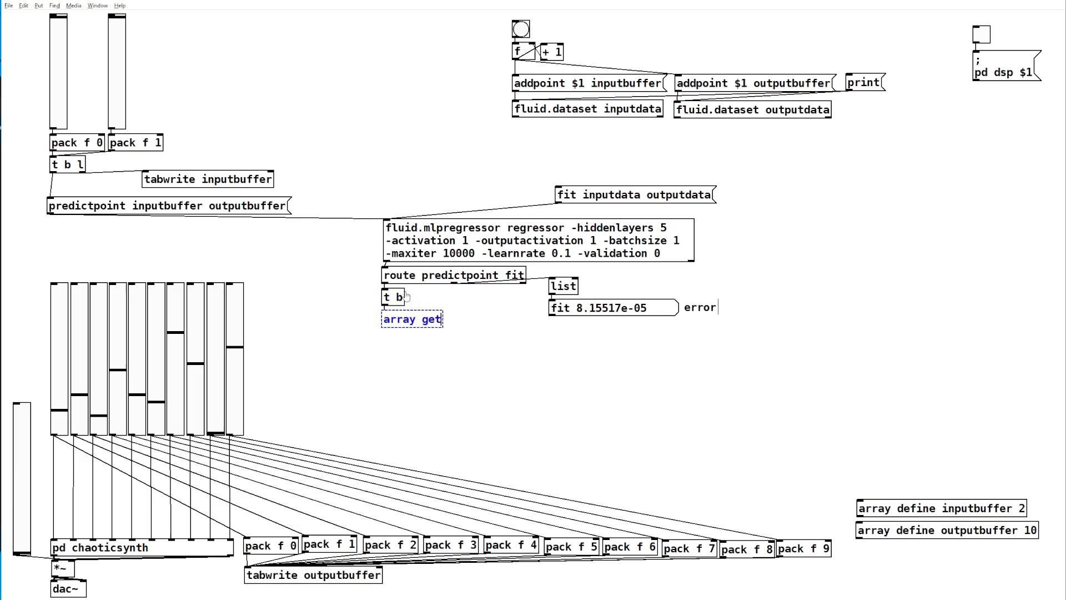
type("outputbuffer")
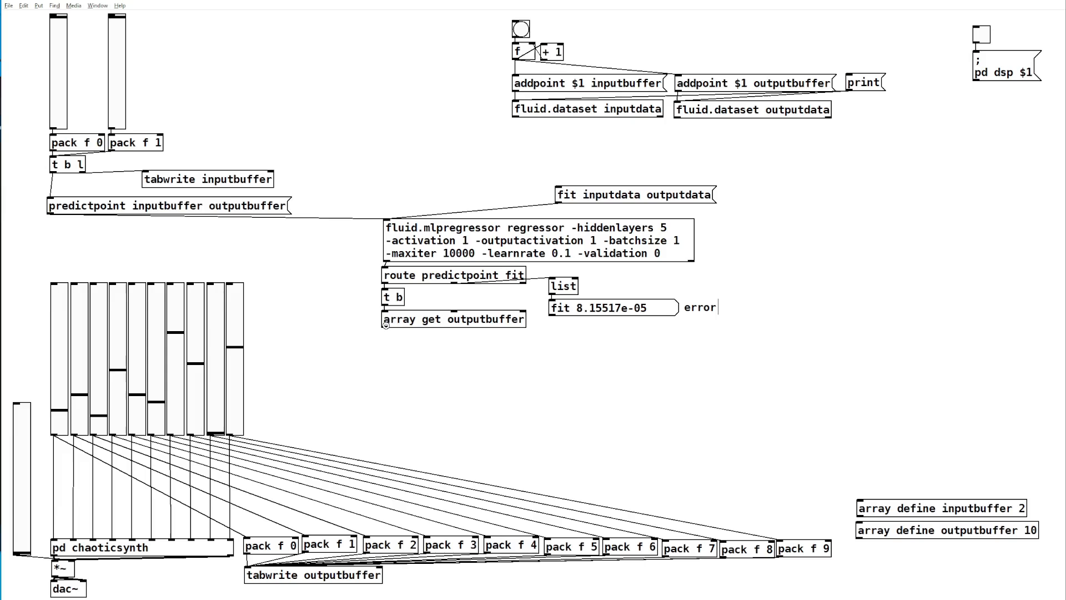
left_click(453, 318)
type("unpack f f f f f f f f f f")
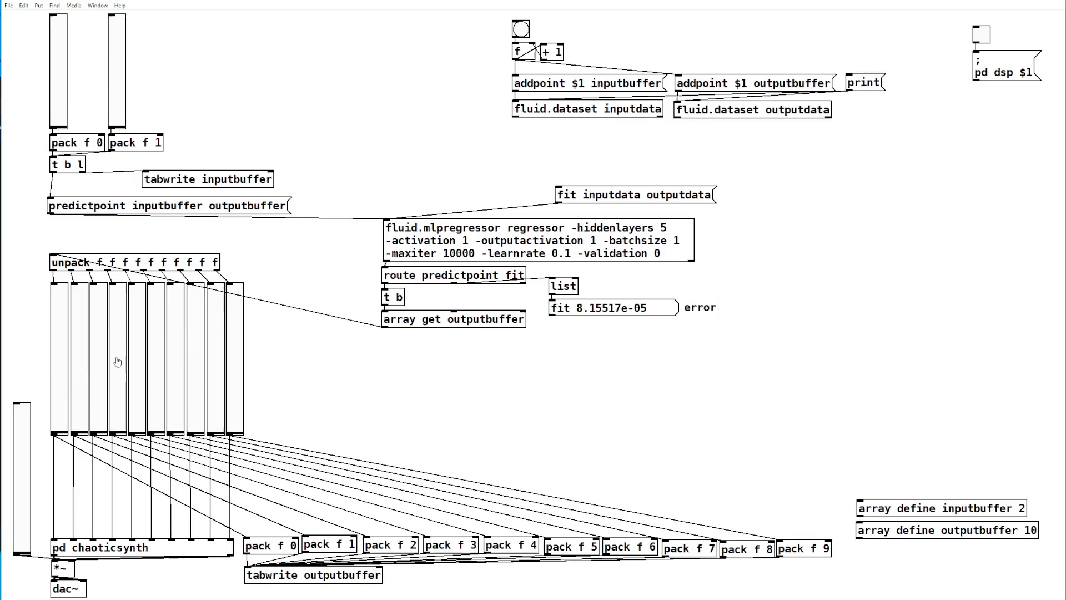
mouse_move(152, 441)
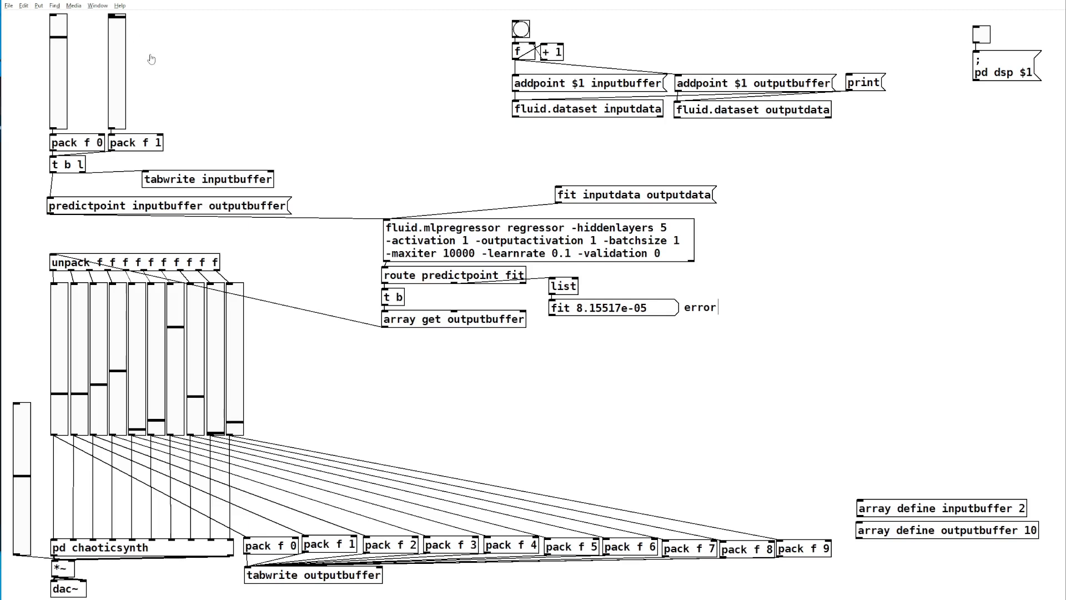
mouse_move(107, 45)
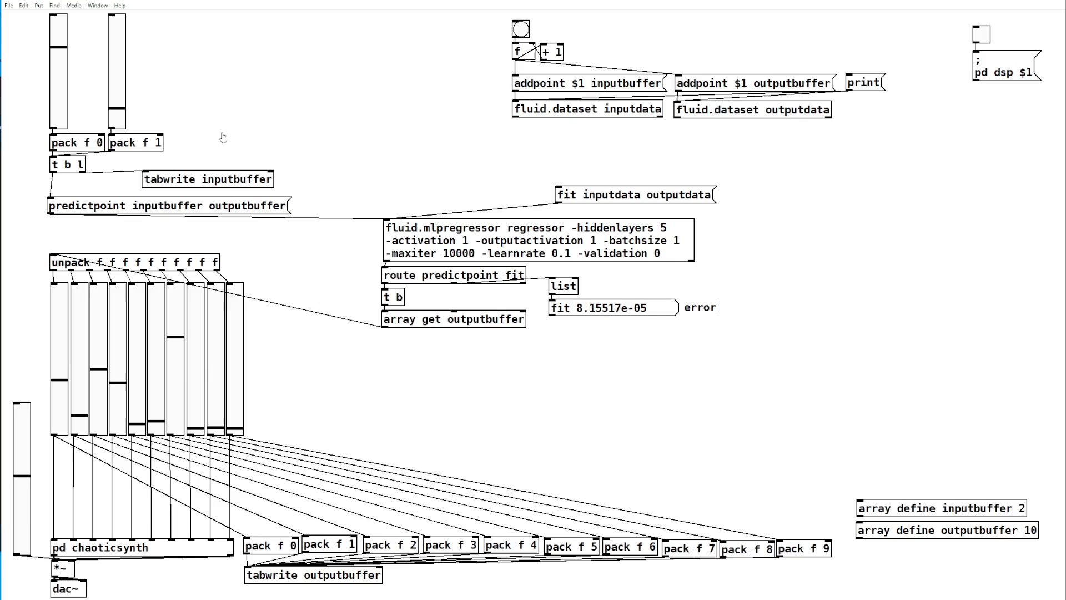
mouse_move(715, 241)
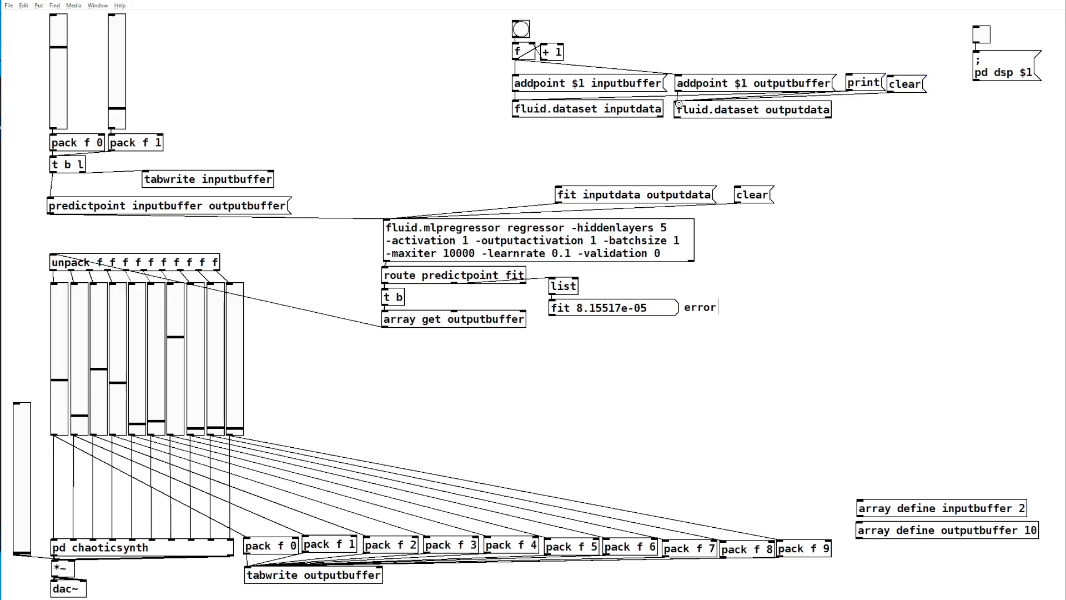
Place 'clear' messages that empty both datasets and reset the fluid.mlpregressor.
left_click(587, 109)
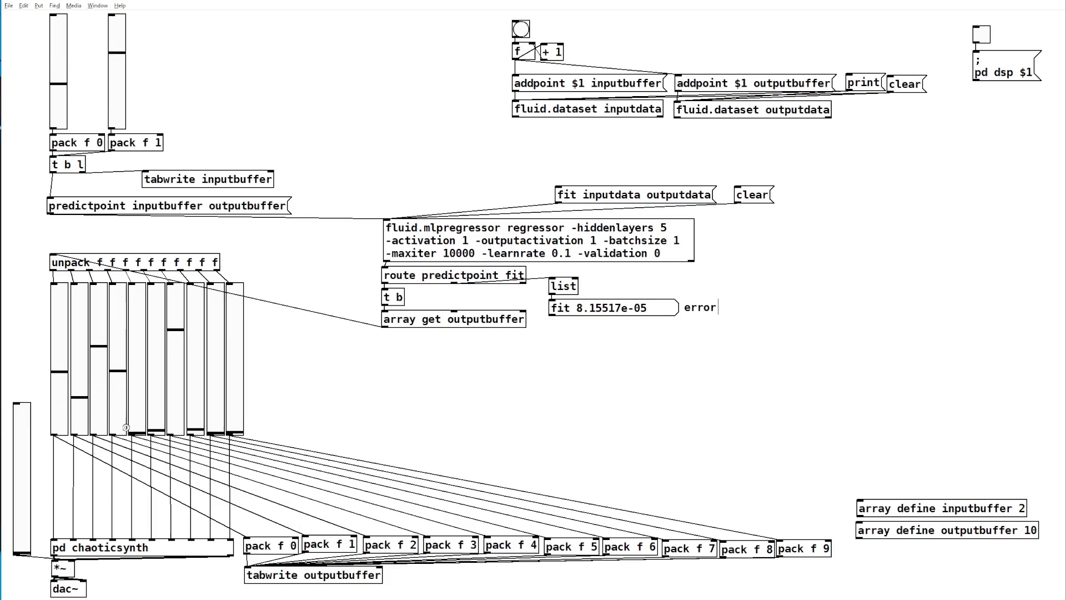
mouse_move(64, 60)
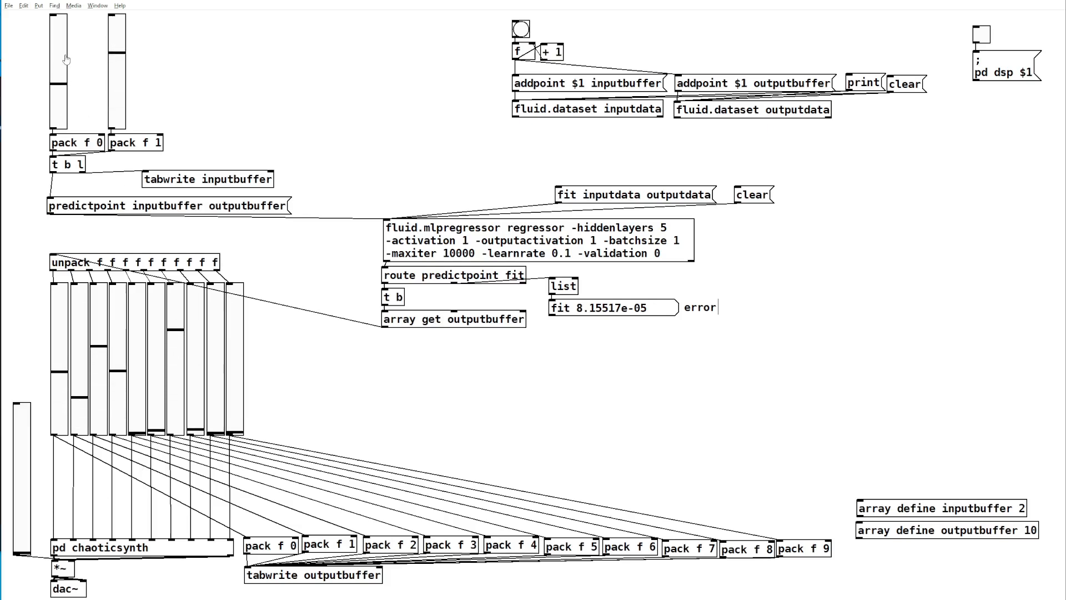